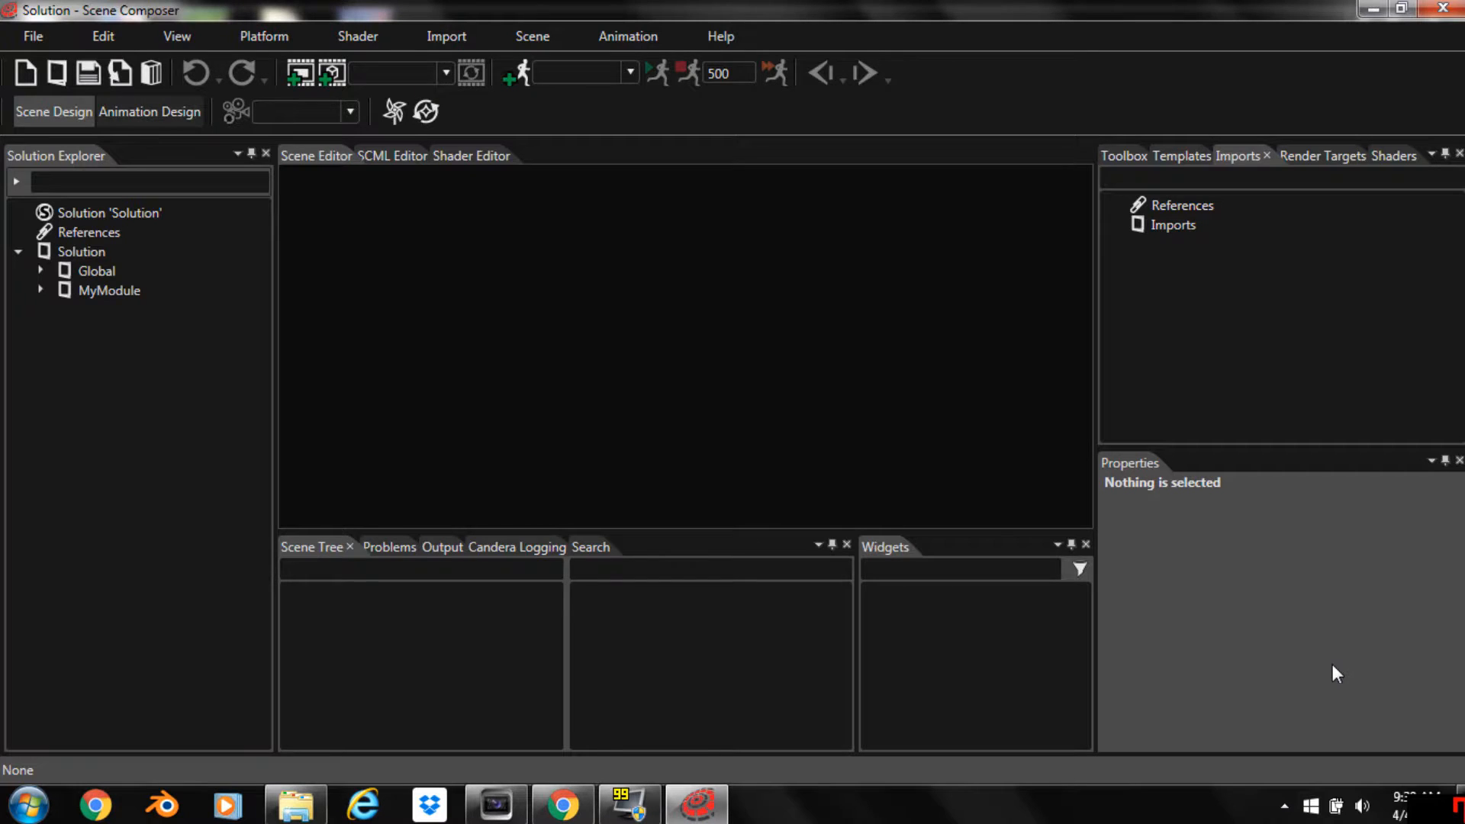
{"action": "mouse_move", "coordinate": [853, 479]}
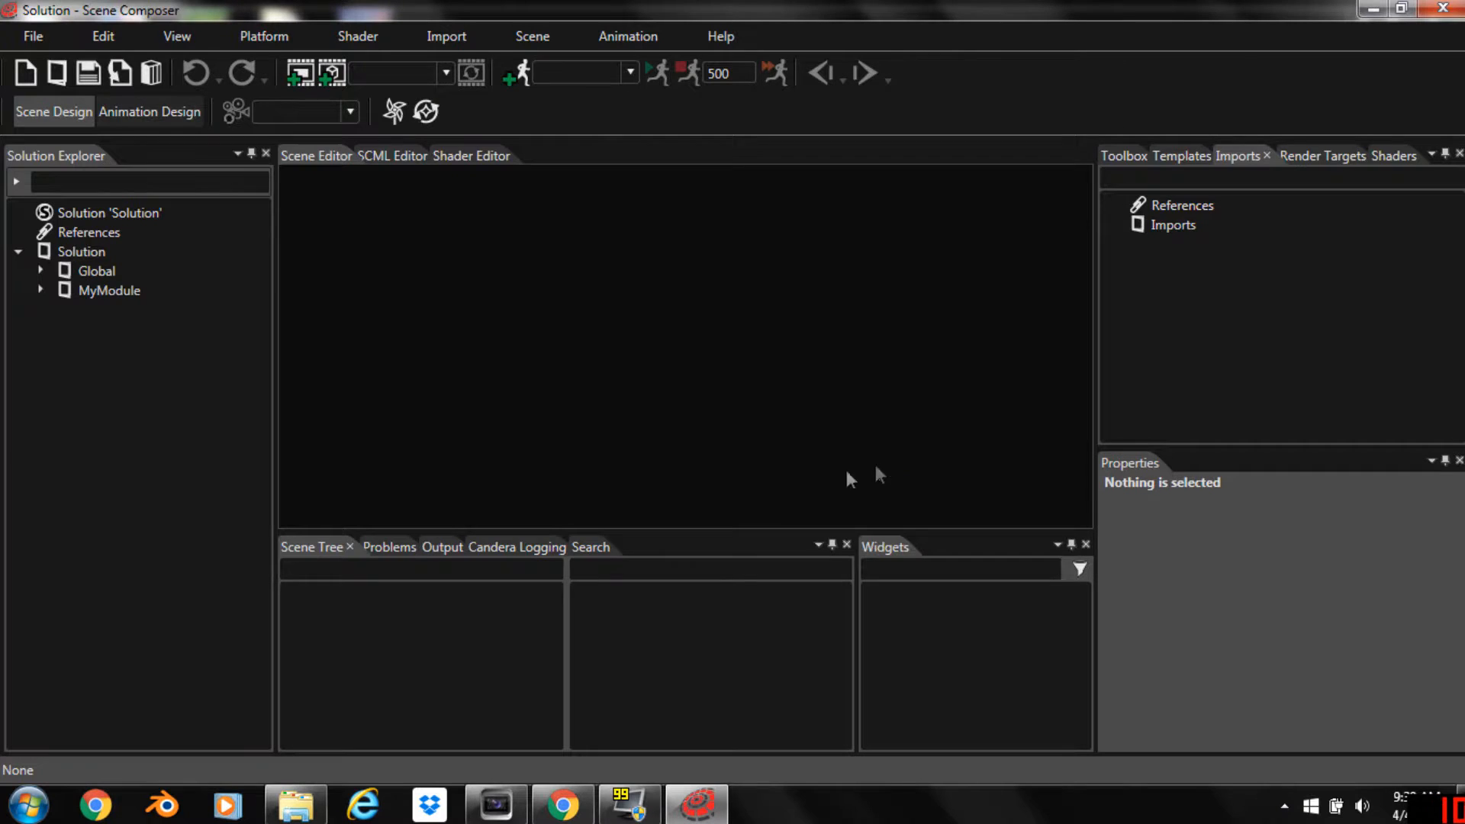
Add a new empty 3D scene and name it 'TestScene'
{"action": "left_click", "coordinate": [330, 73]}
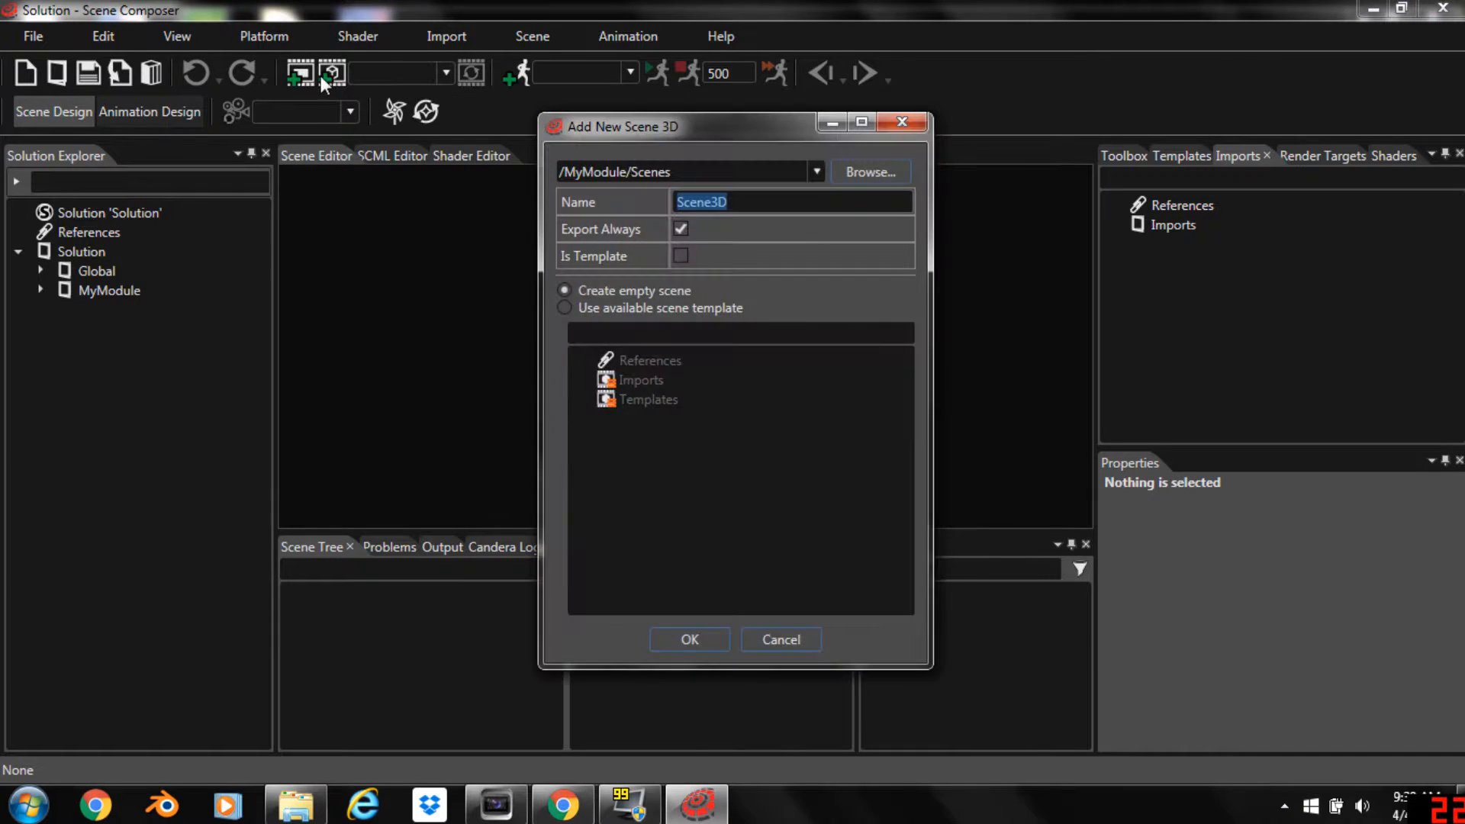
{"action": "mouse_move", "coordinate": [645, 224]}
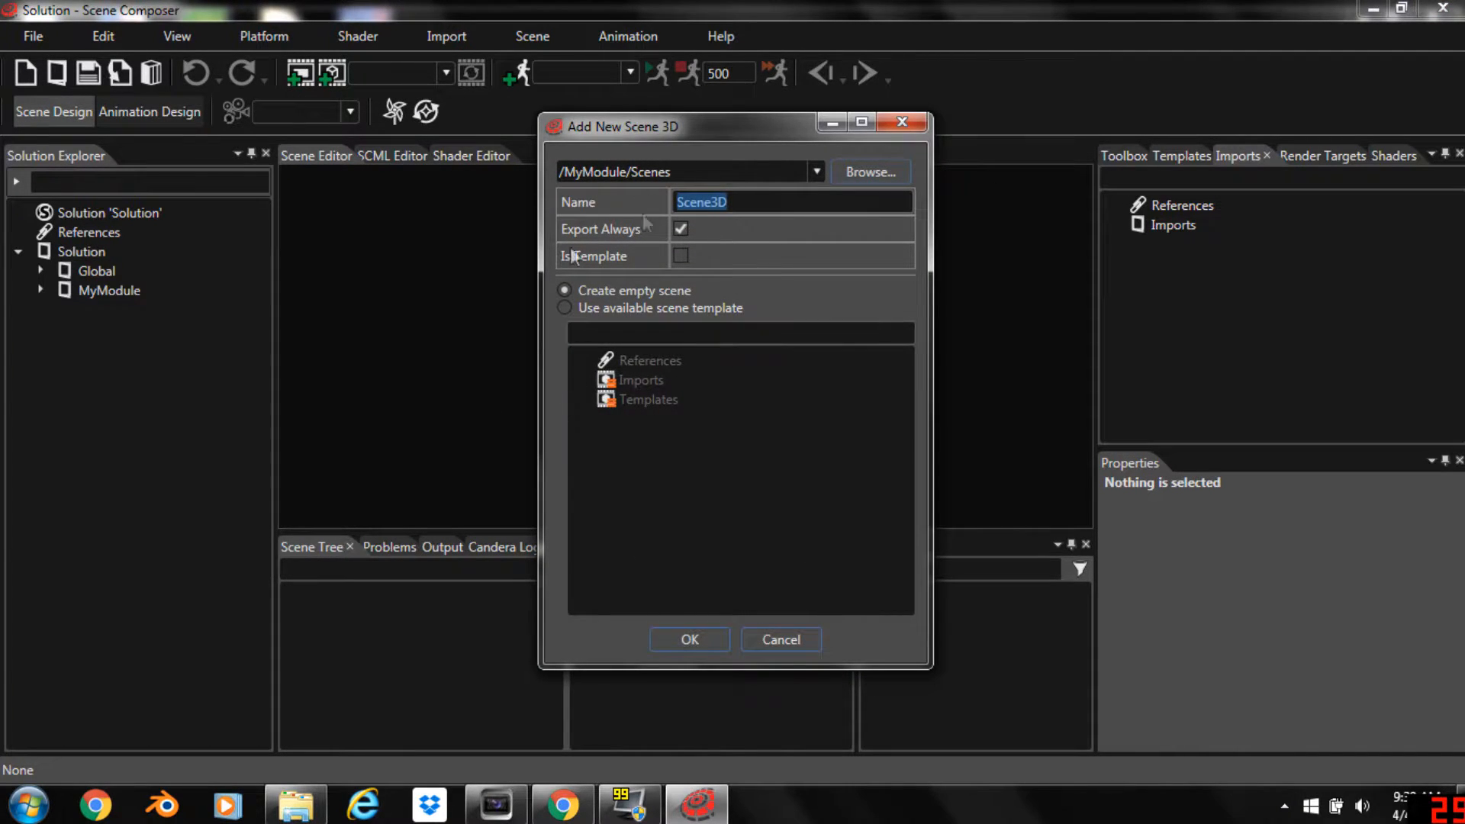
{"action": "type", "text": "T"}
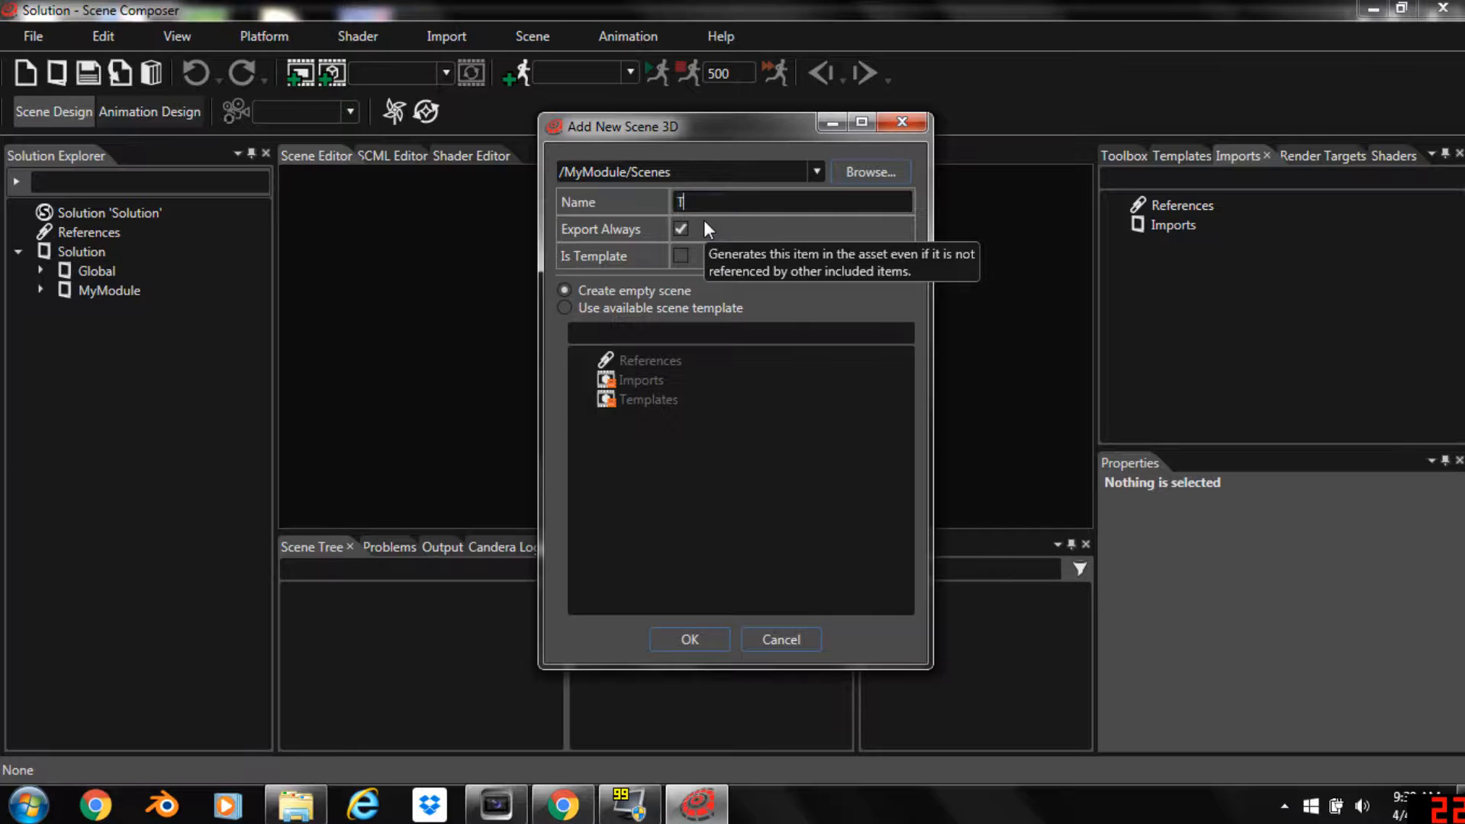
{"action": "type", "text": "estScene"}
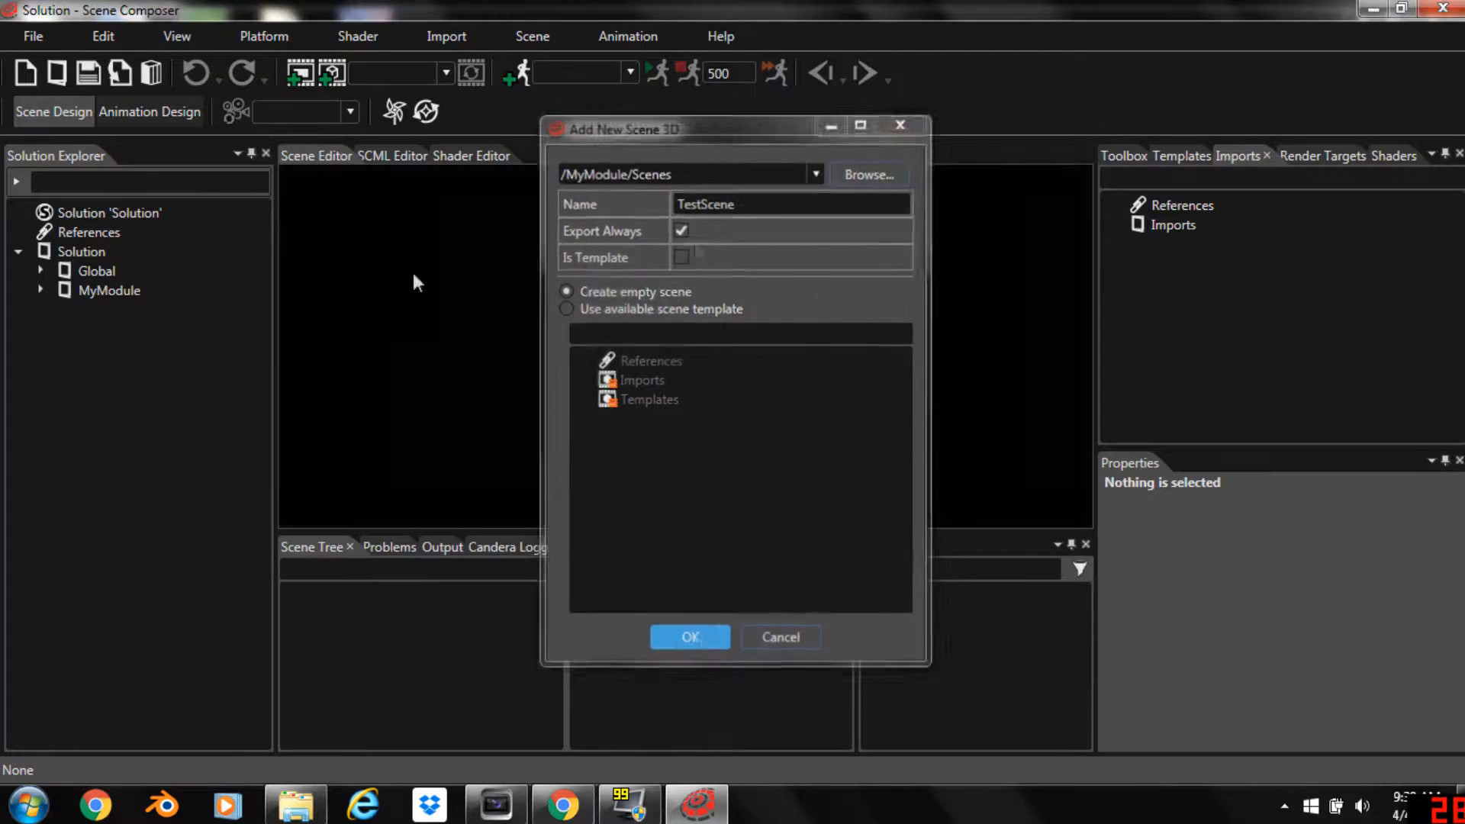
{"action": "left_click", "coordinate": [690, 636]}
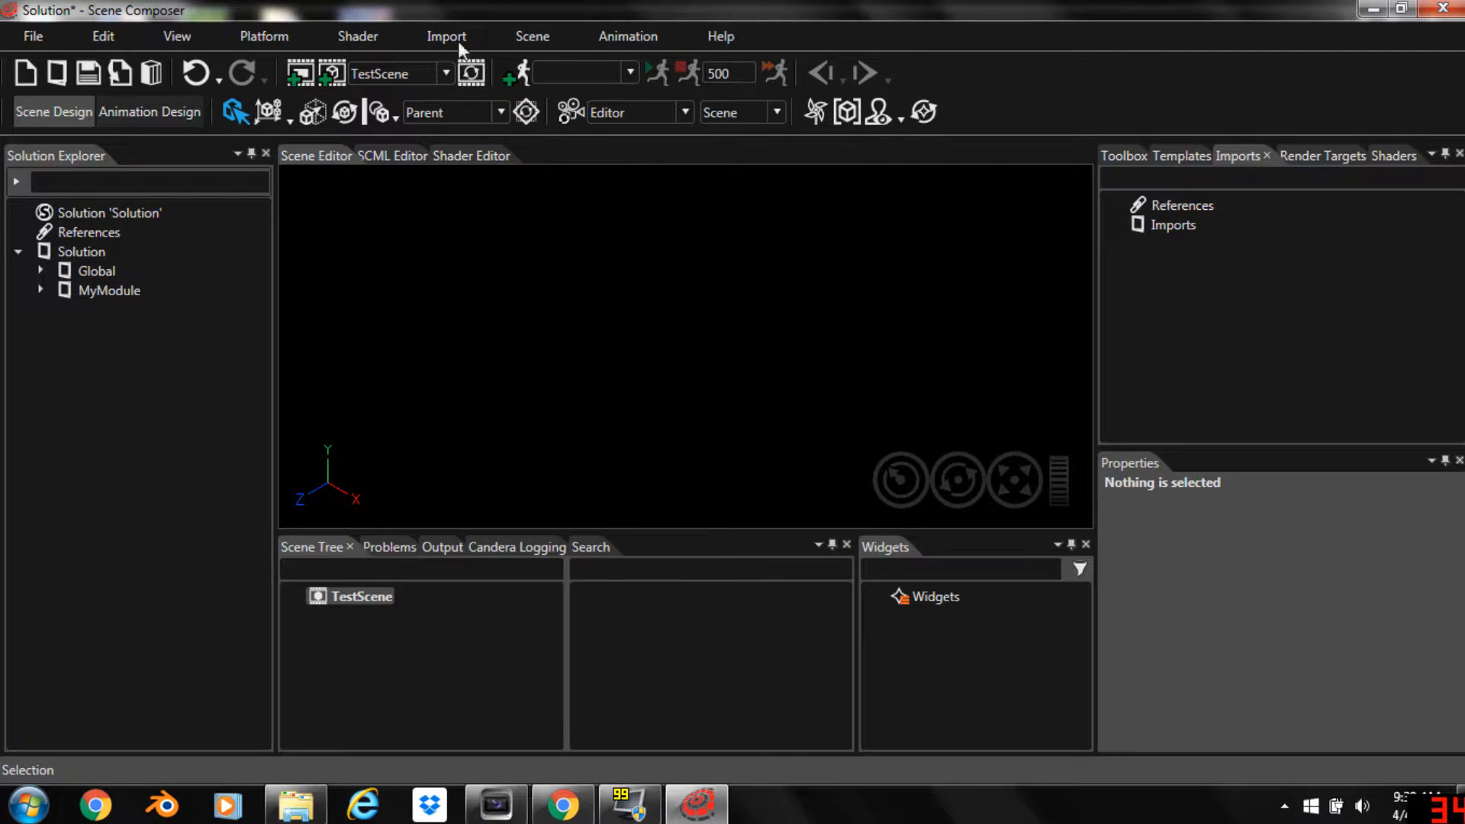
Import GenericCar02.FBX through the FBX importer and confirm the comparison list
{"action": "left_click", "coordinate": [447, 36]}
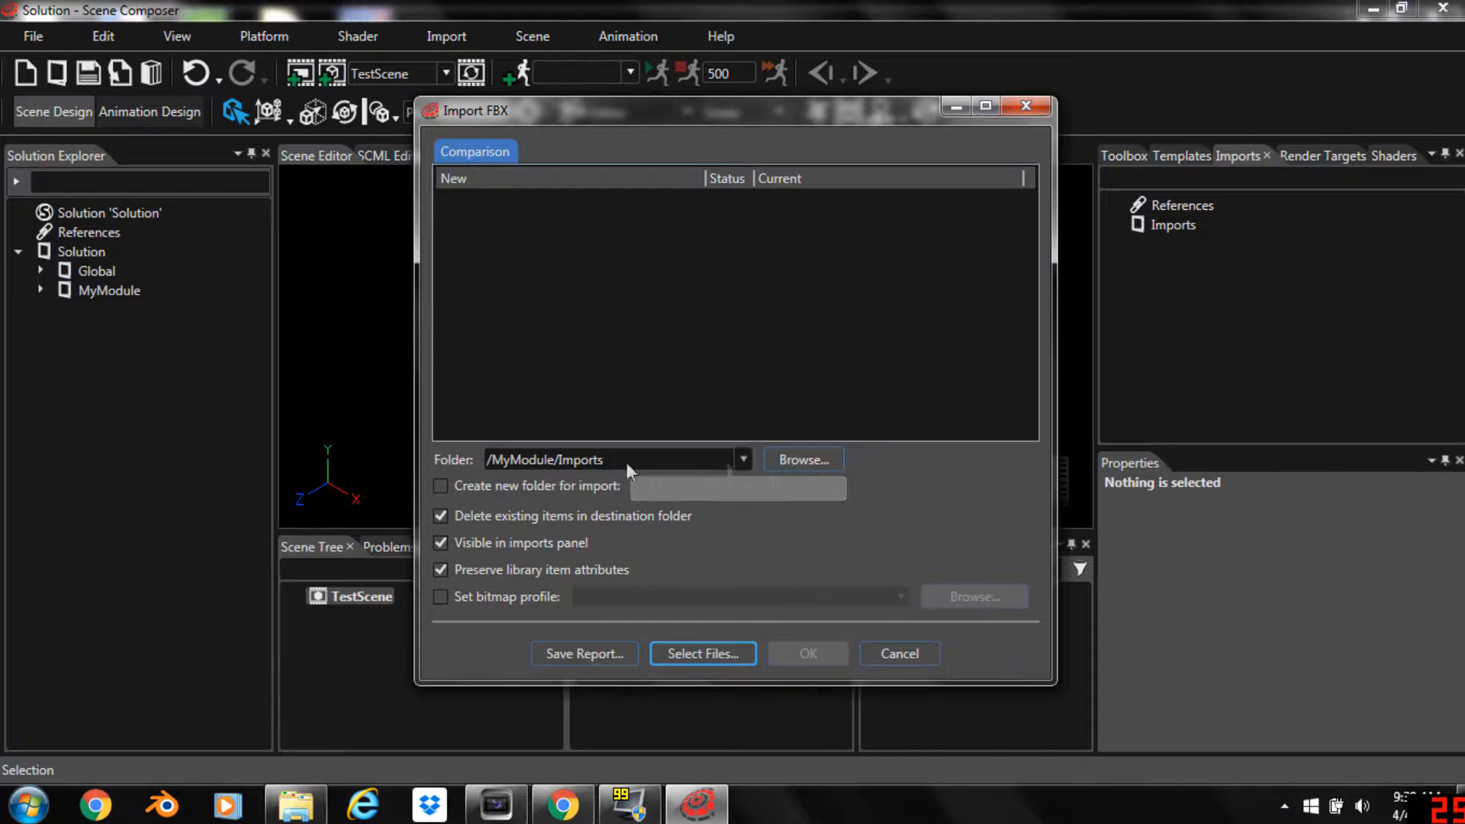
{"action": "mouse_move", "coordinate": [766, 467]}
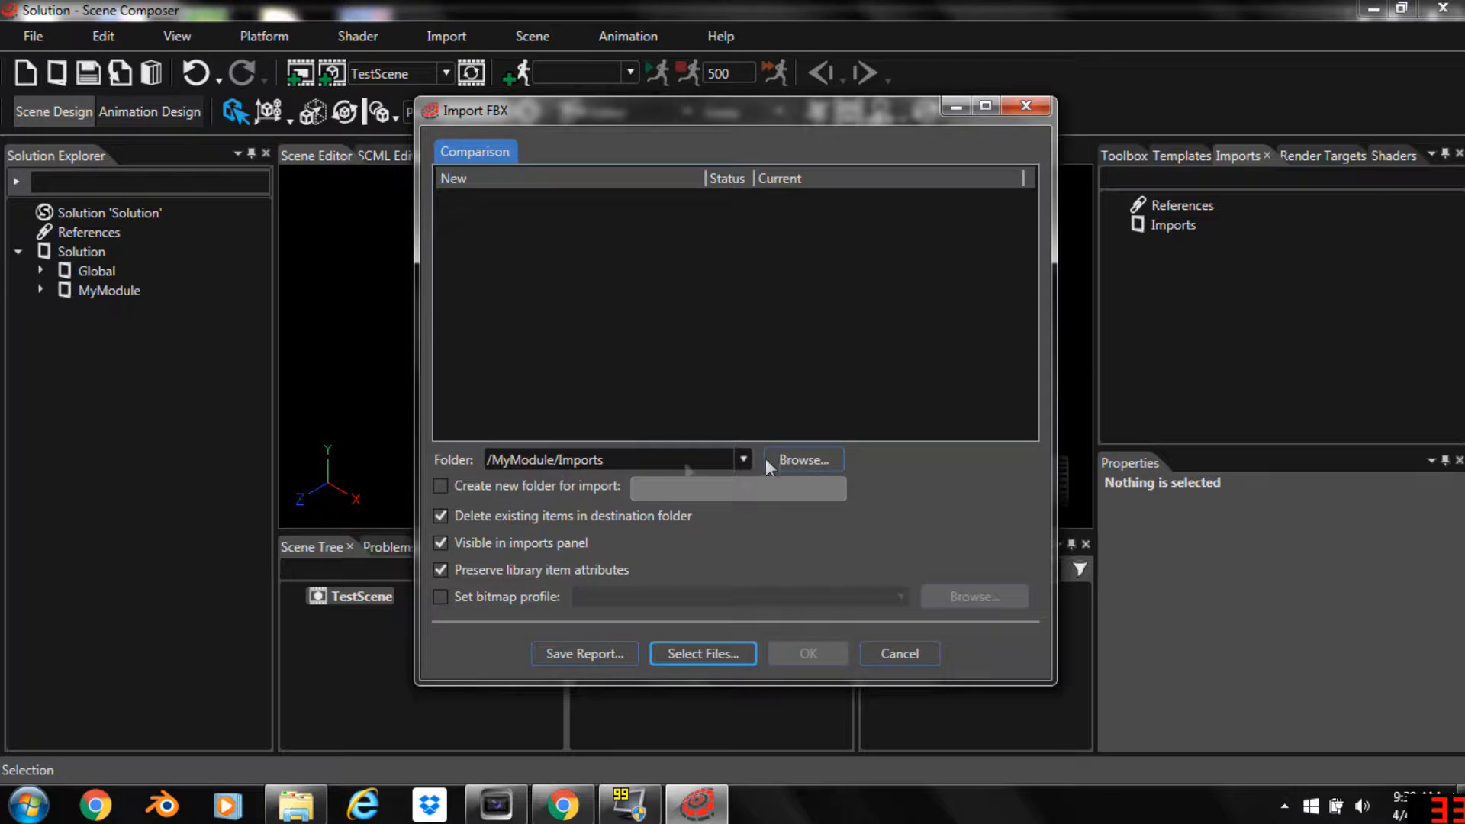
{"action": "mouse_move", "coordinate": [720, 457]}
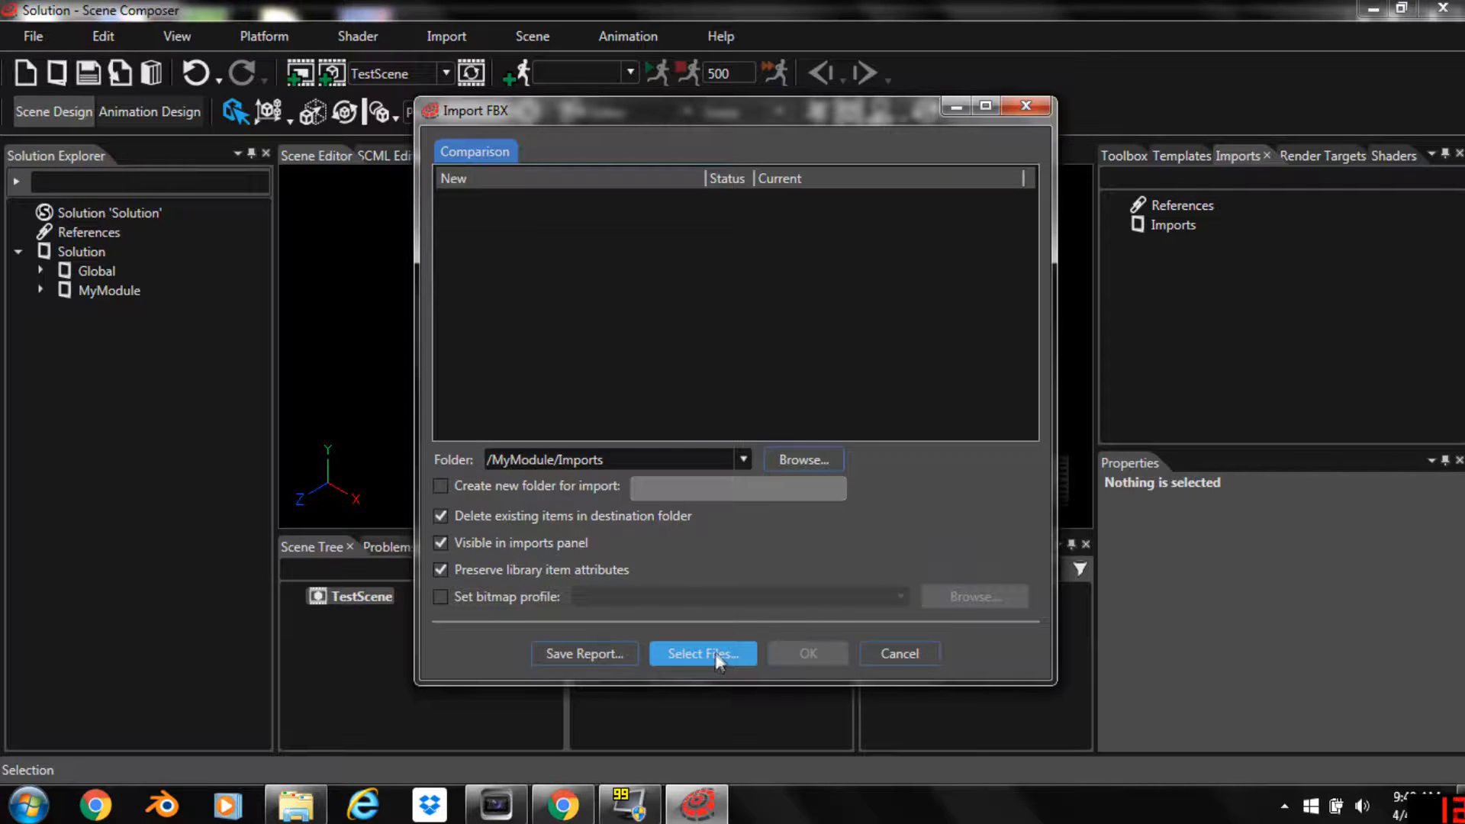
{"action": "left_click", "coordinate": [702, 653]}
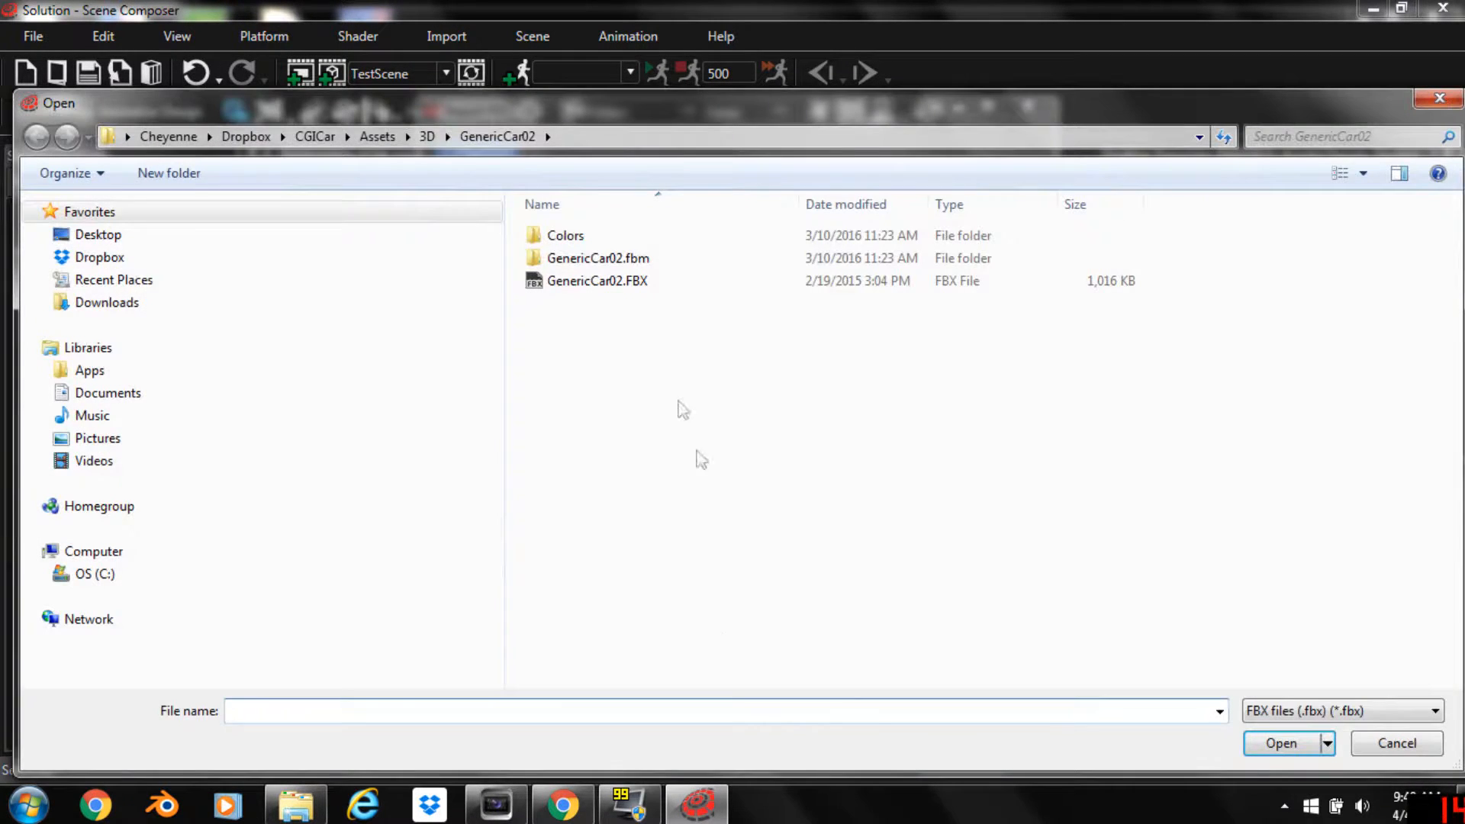
{"action": "mouse_move", "coordinate": [588, 290]}
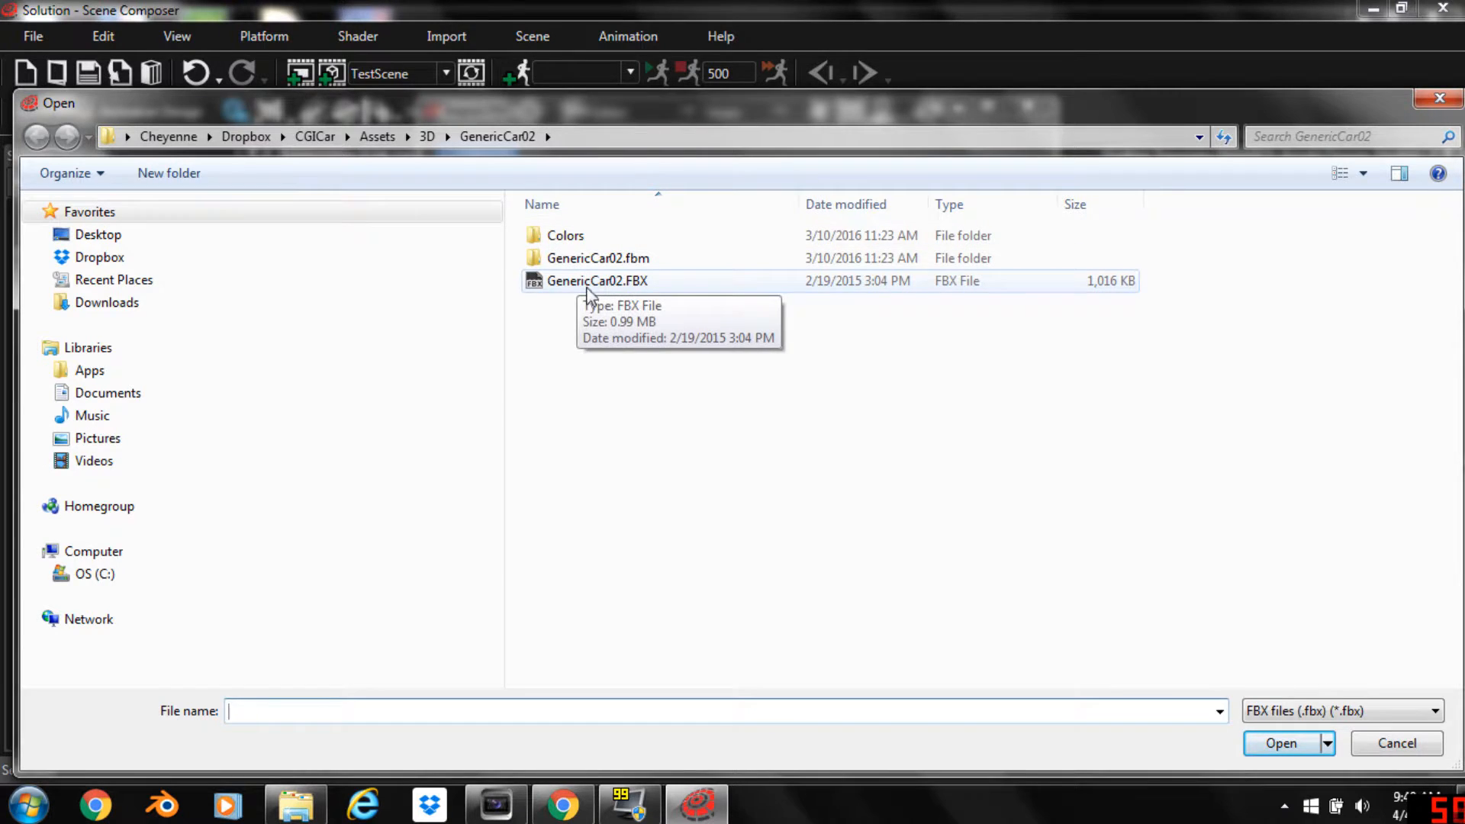
{"action": "double_click", "coordinate": [597, 280]}
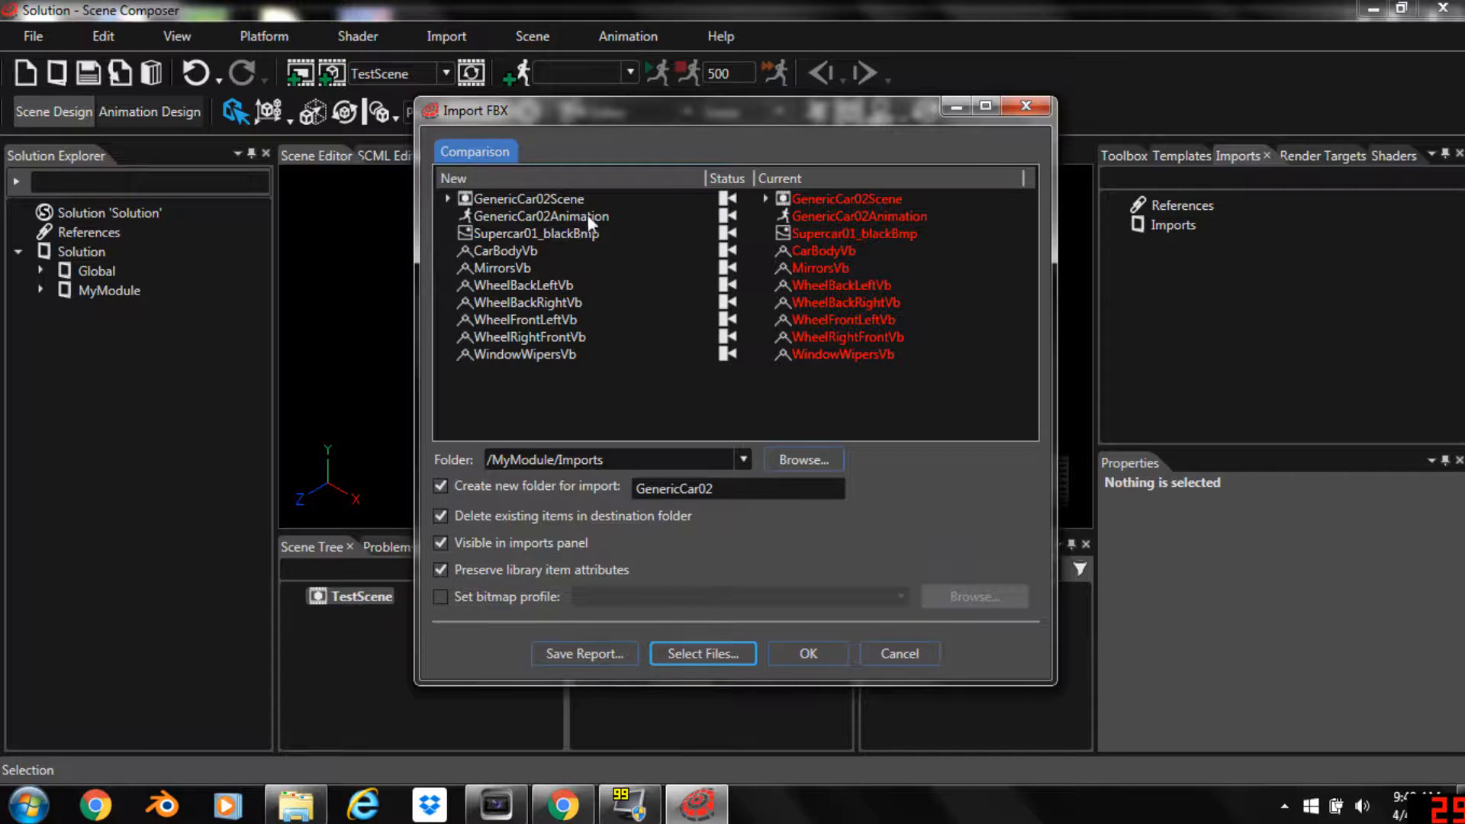
{"action": "mouse_move", "coordinate": [820, 233]}
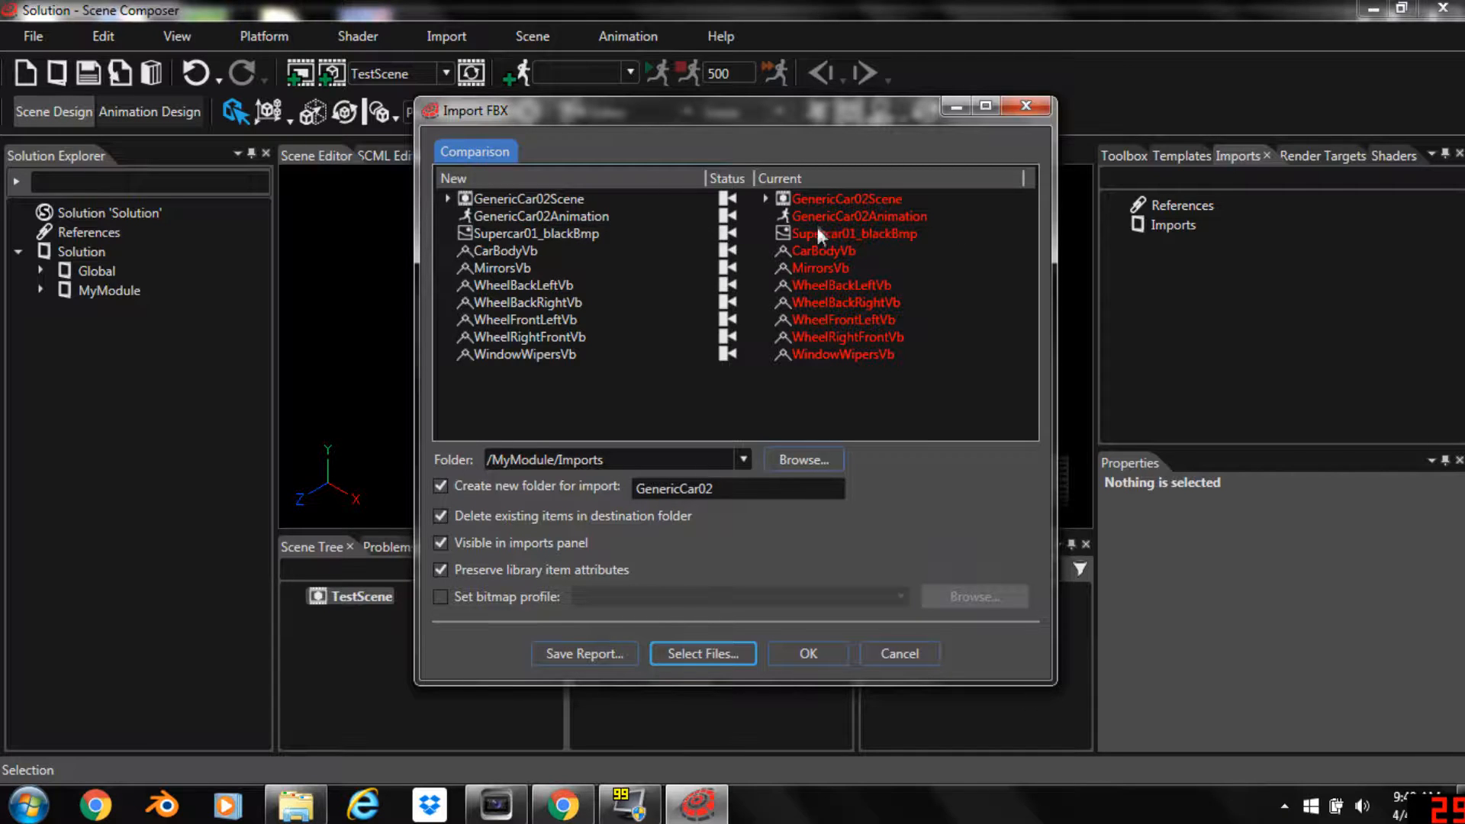
{"action": "mouse_move", "coordinate": [825, 254]}
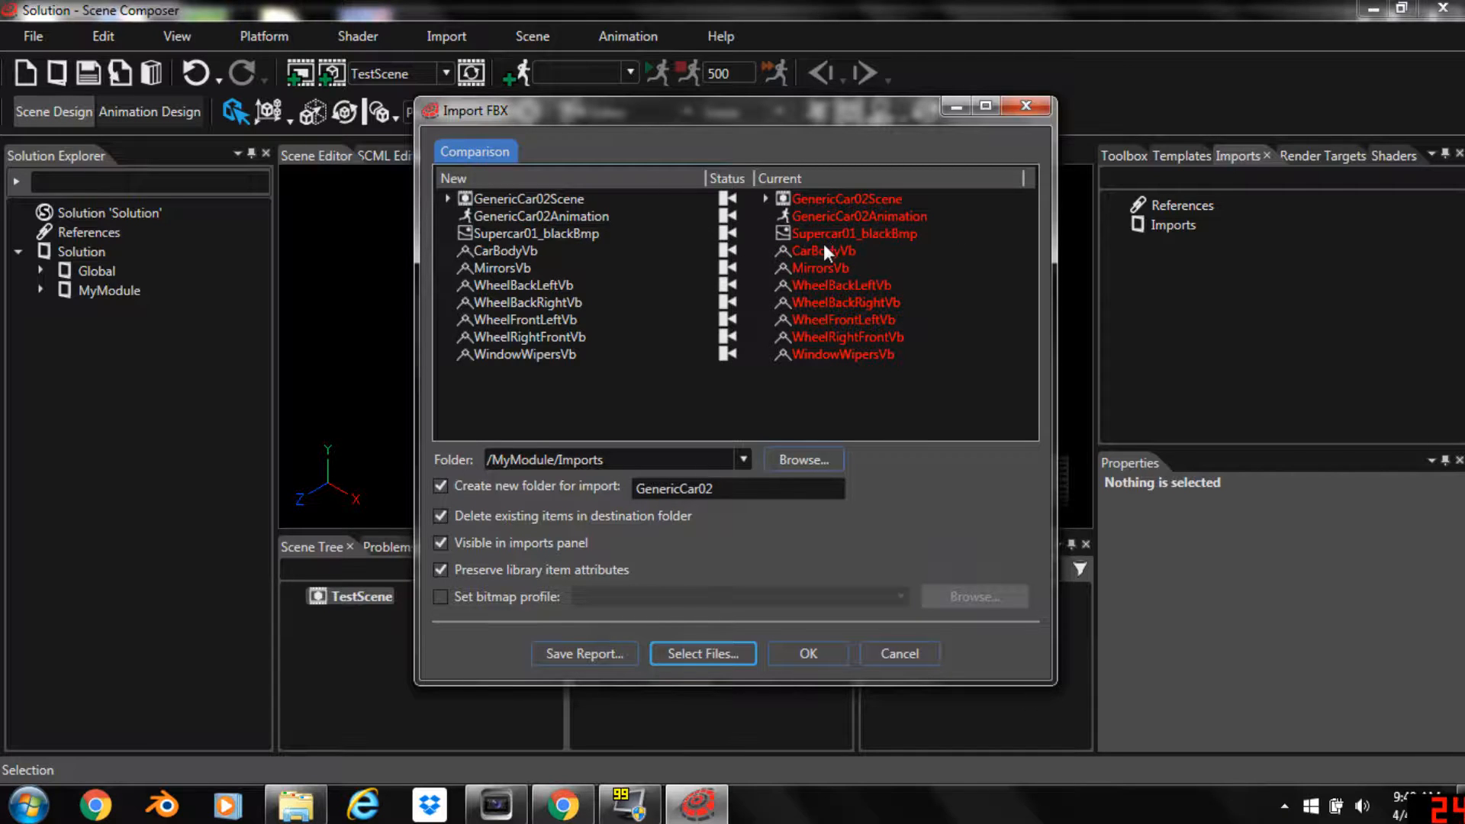
{"action": "mouse_move", "coordinate": [851, 351]}
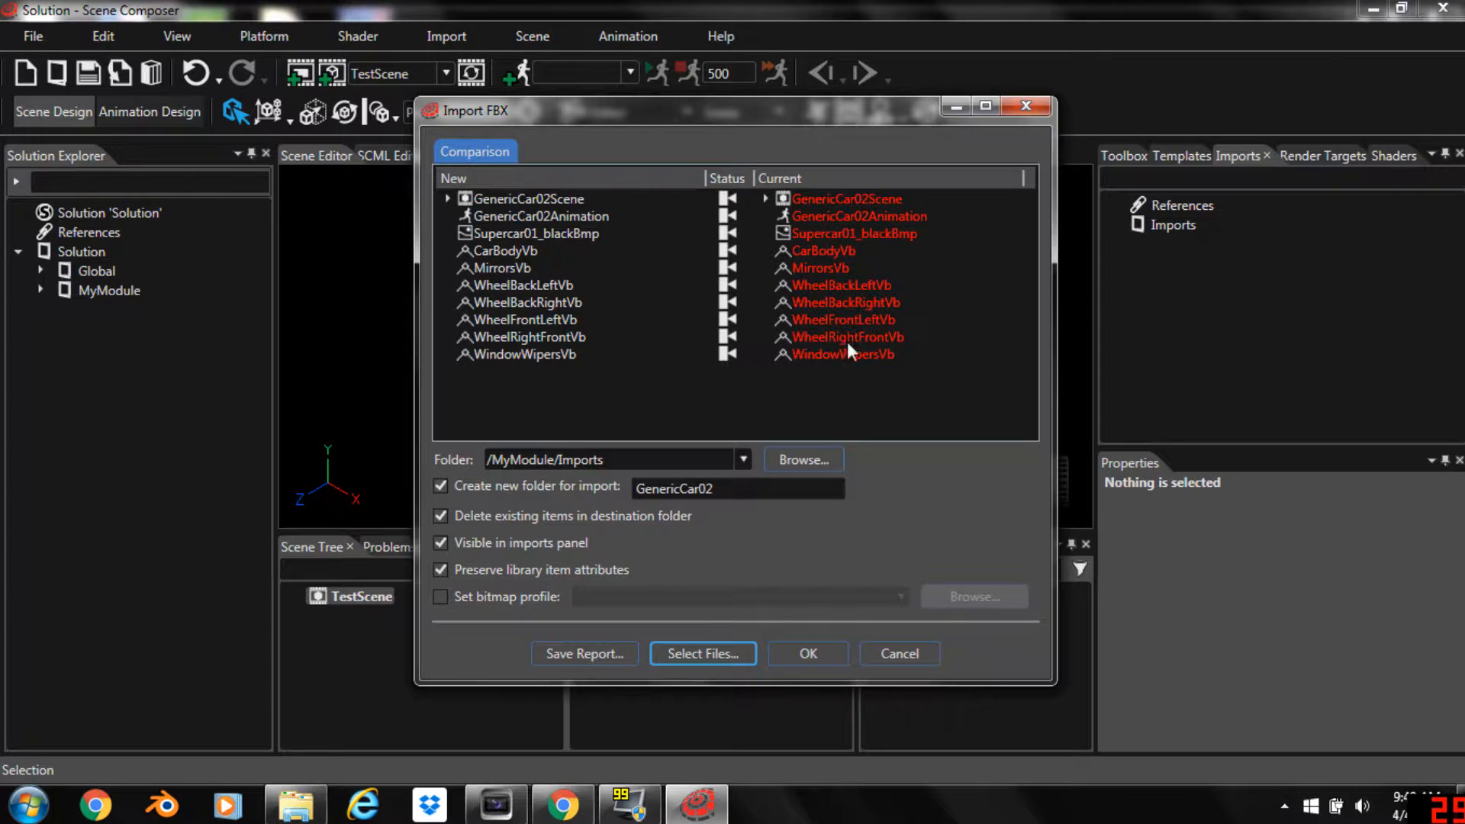
{"action": "mouse_move", "coordinate": [807, 653]}
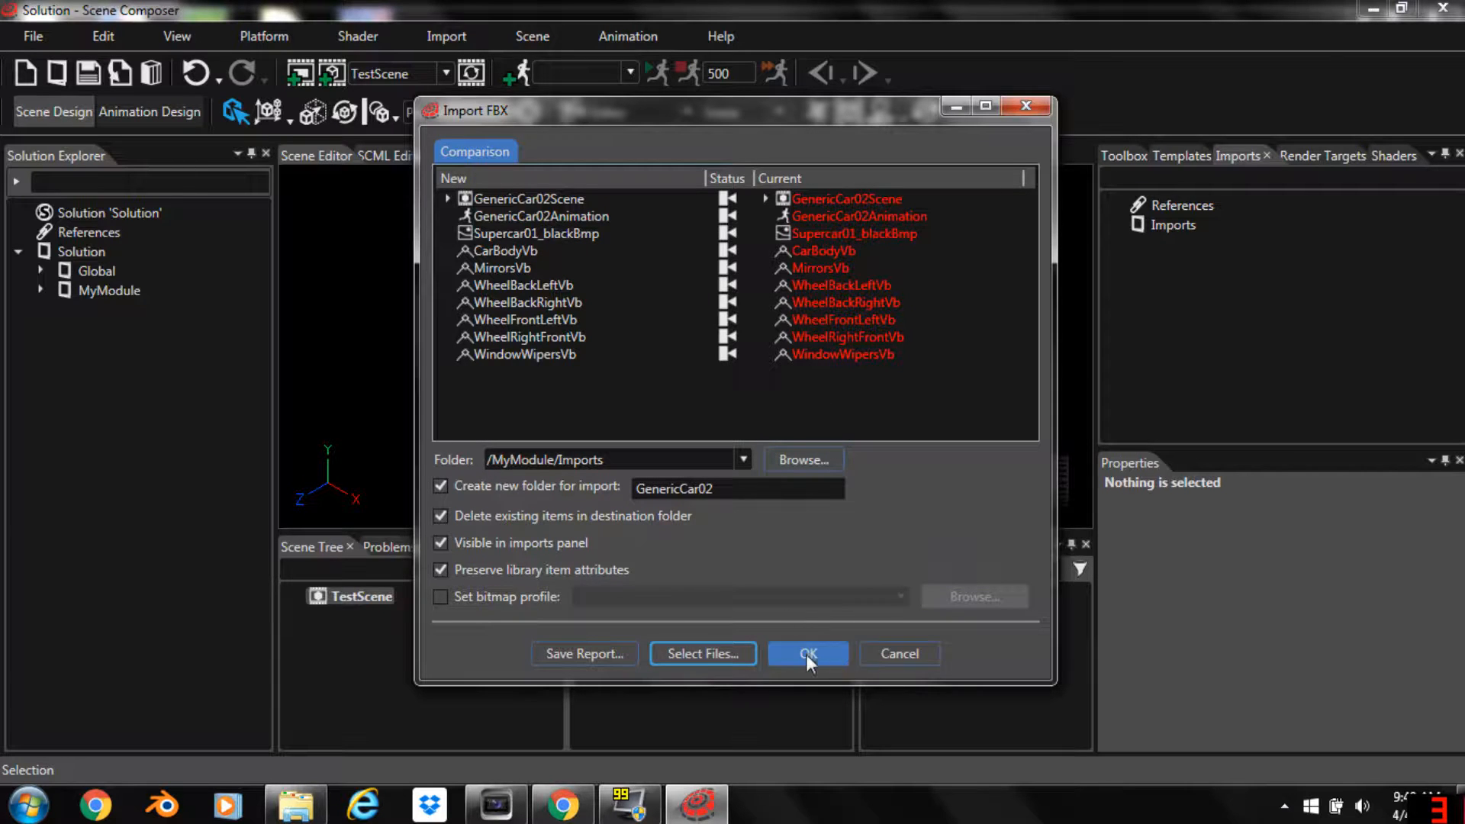
{"action": "left_click", "coordinate": [807, 654]}
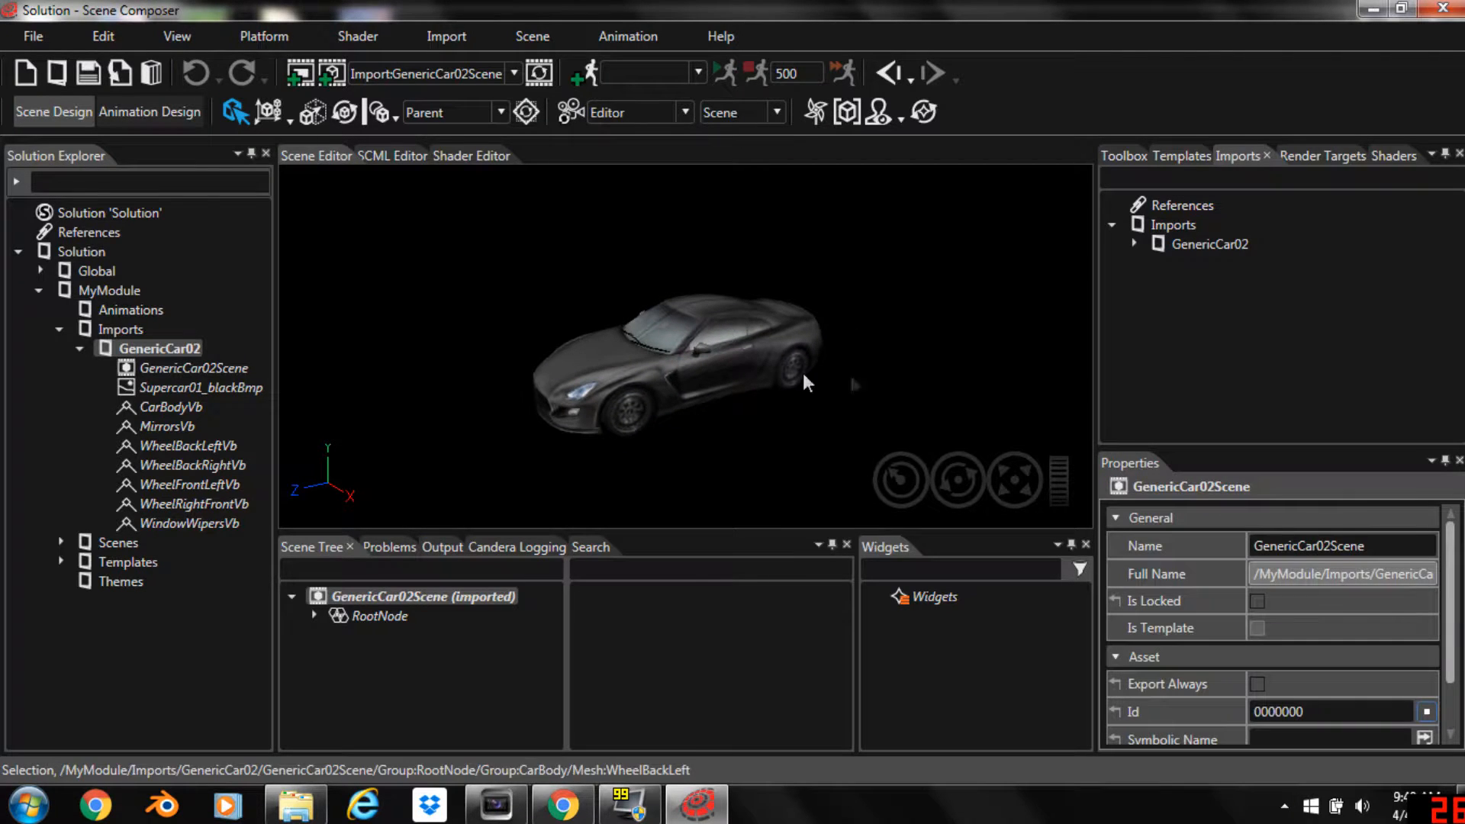
Expand GenericCar02Scene > RootNode > CarBody to view the car meshes, then collapse it and open the scene list
{"action": "left_click", "coordinate": [1133, 244]}
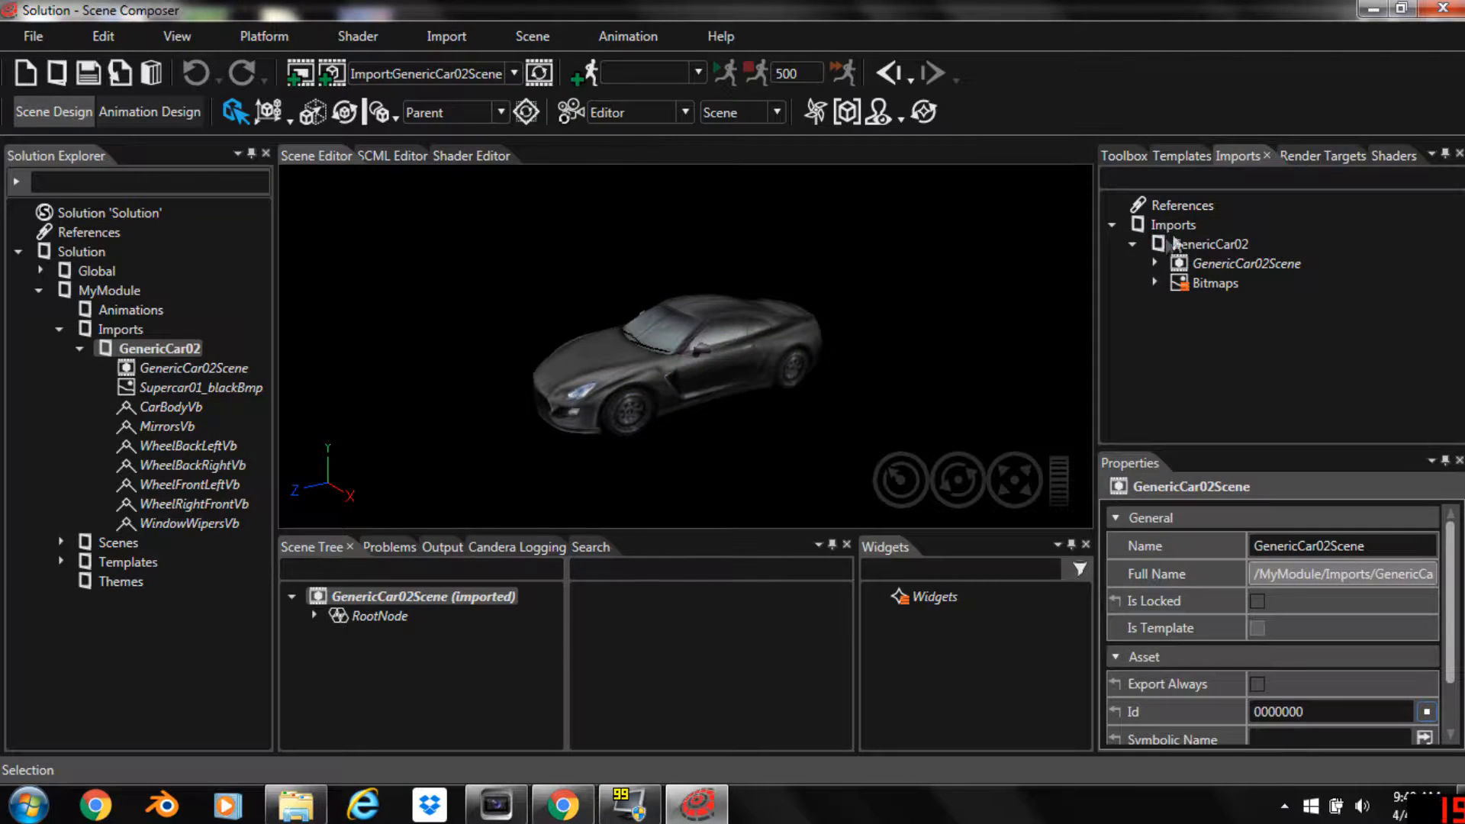
{"action": "left_click", "coordinate": [1154, 264]}
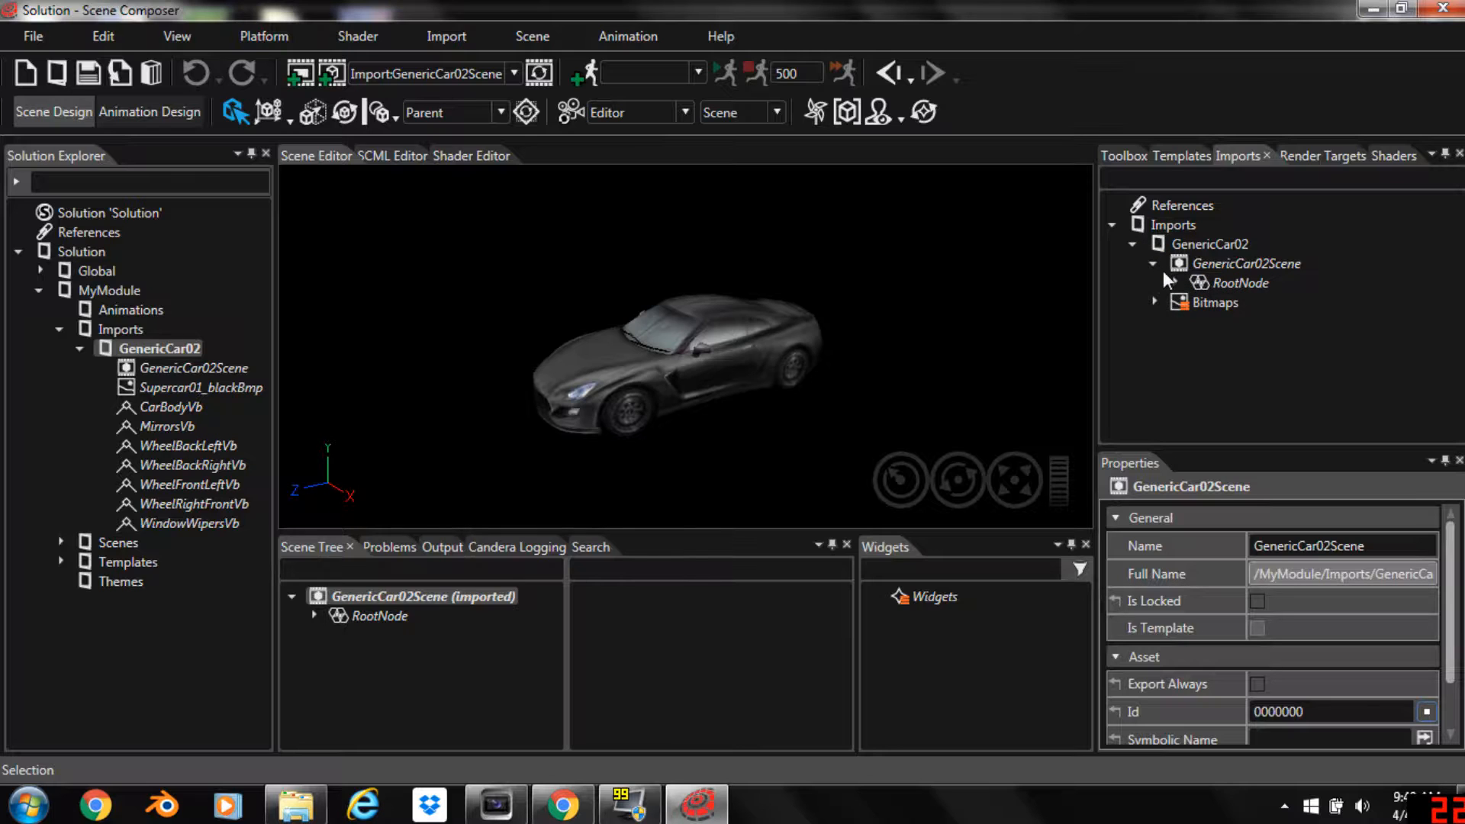
{"action": "left_click", "coordinate": [1174, 282]}
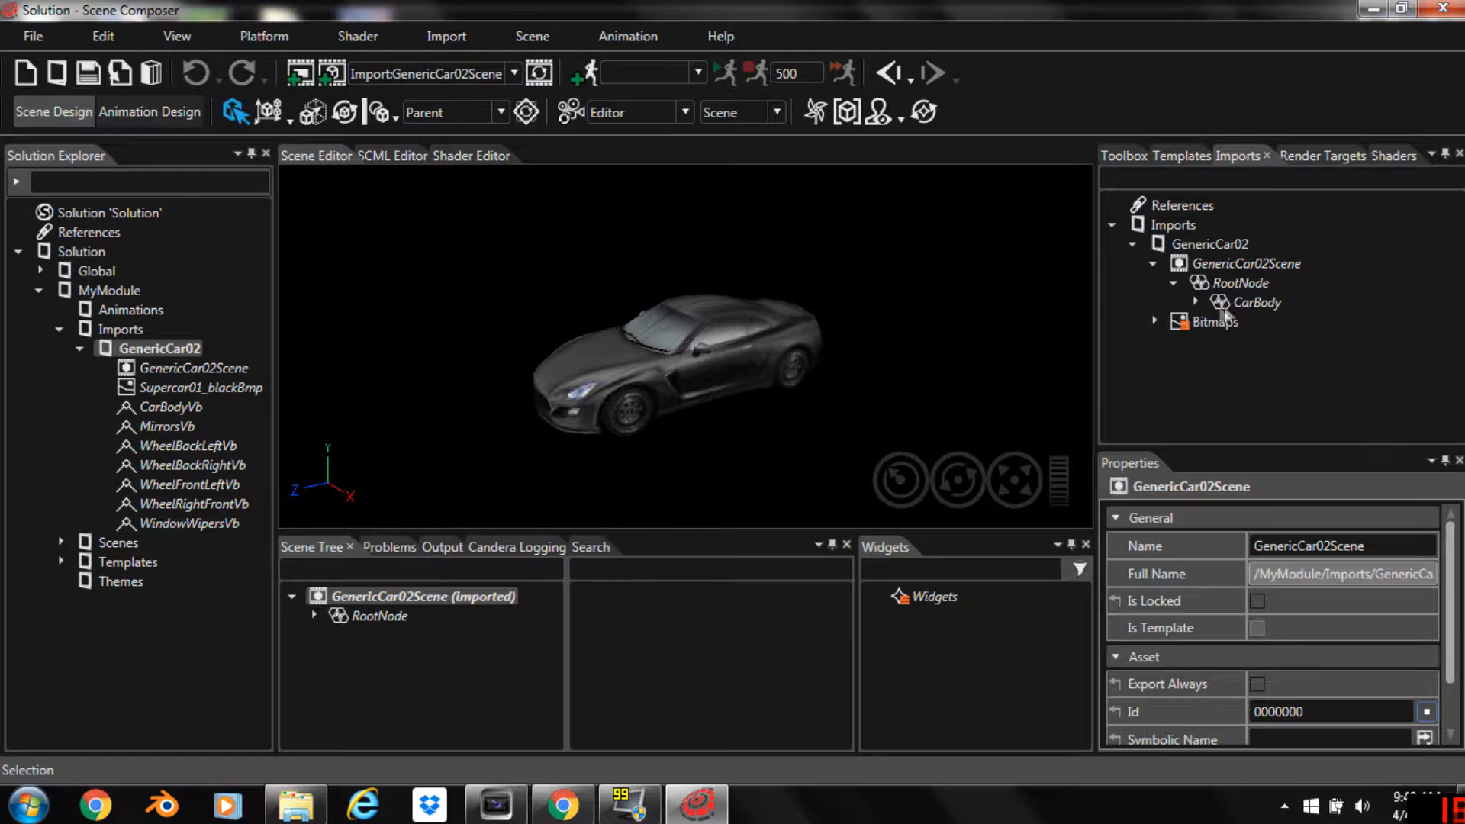
{"action": "left_click", "coordinate": [1198, 302]}
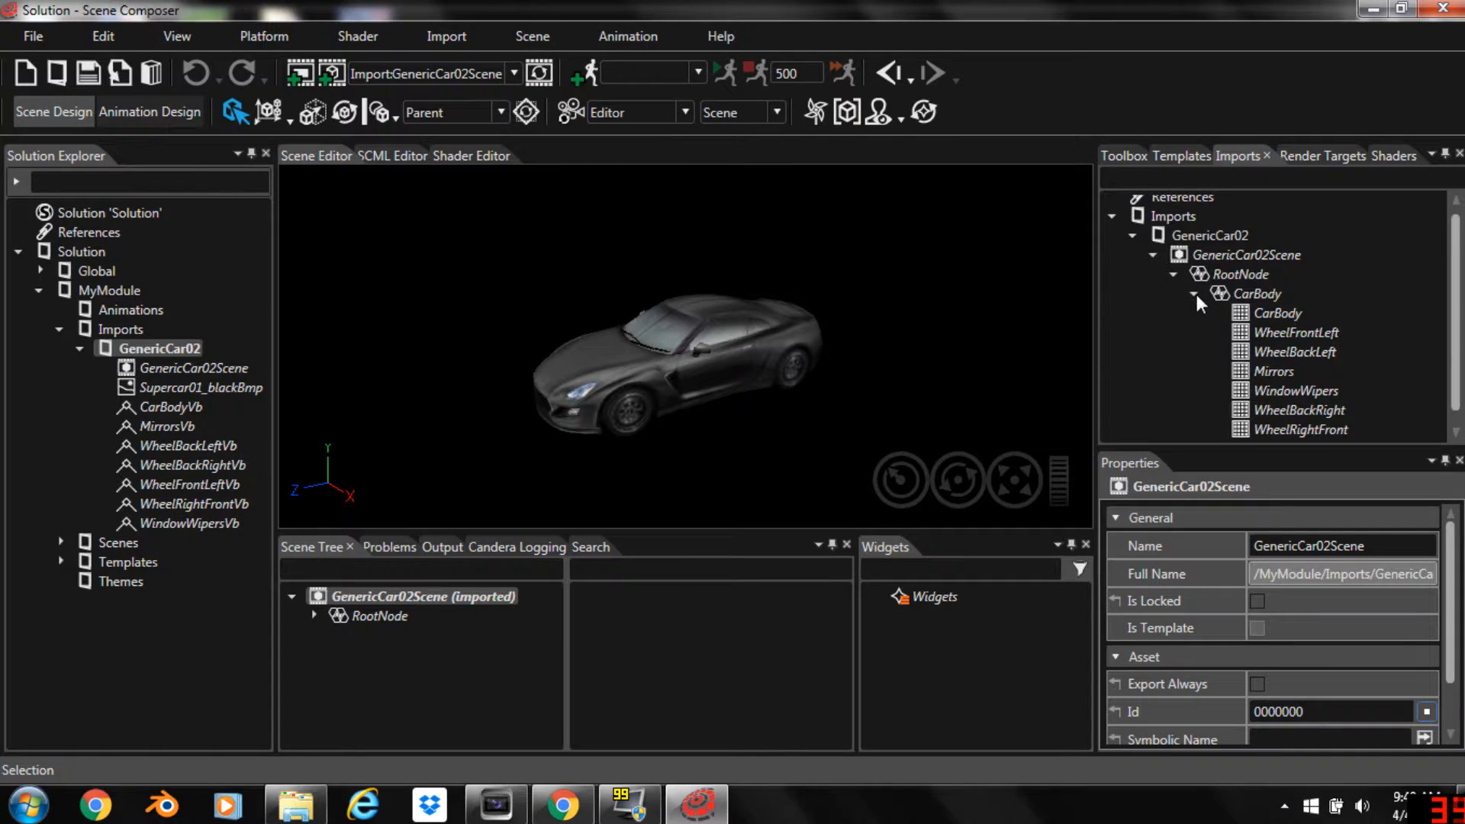
{"action": "left_click", "coordinate": [1194, 293]}
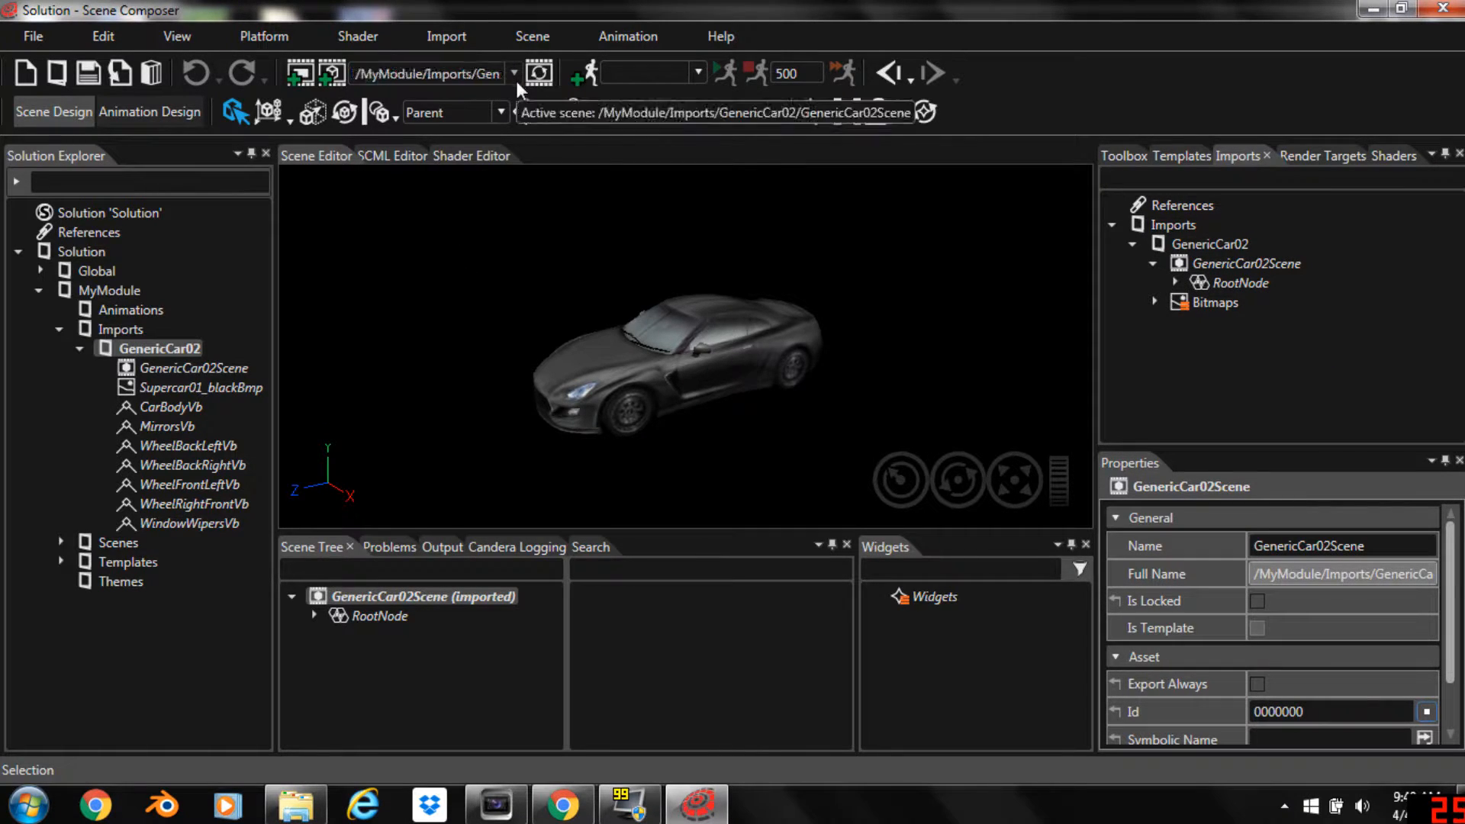
{"action": "left_click", "coordinate": [512, 73]}
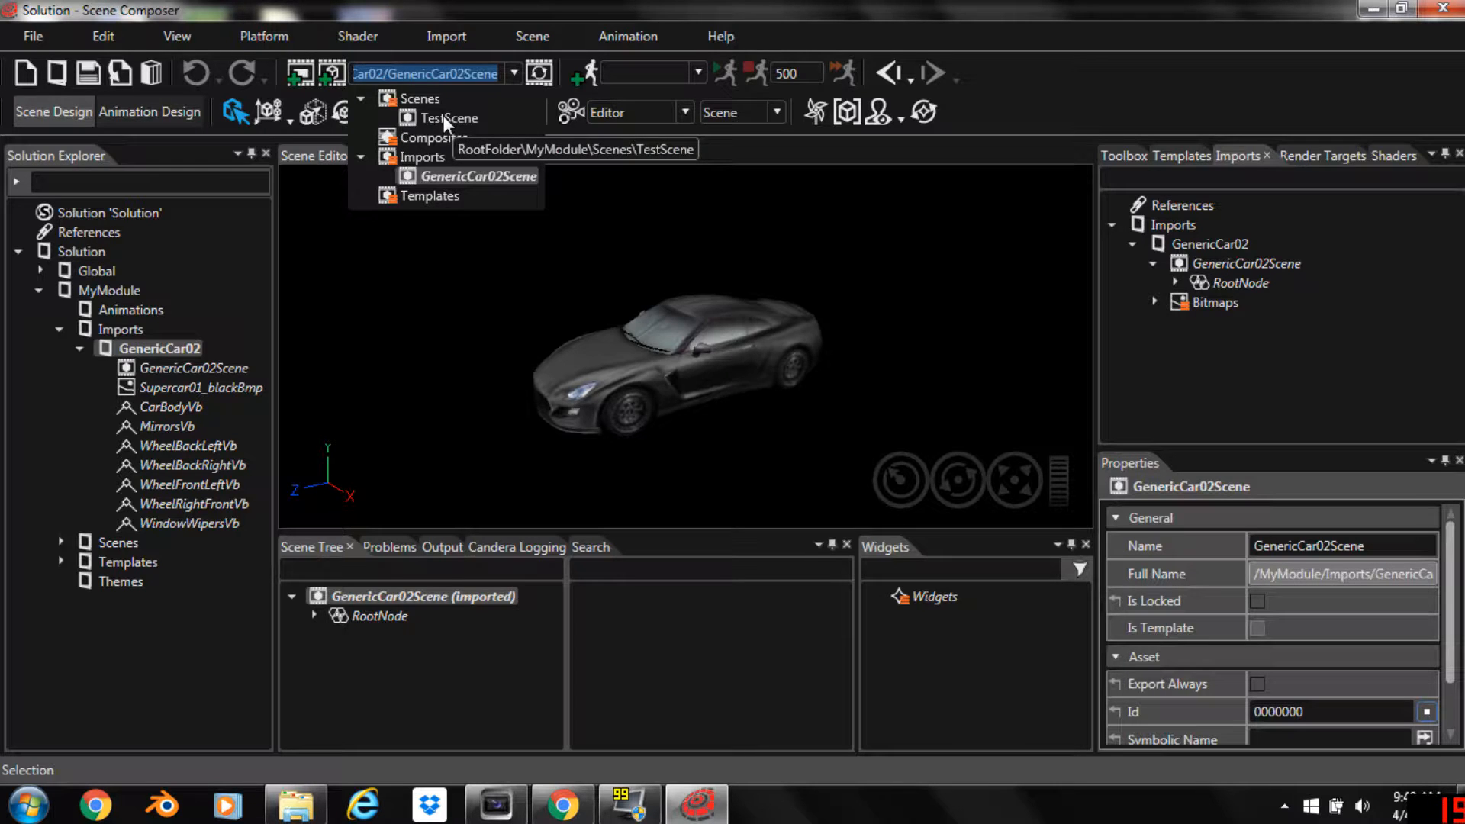
Add CarBody to TestScene, compare with GenericCar02Scene, then return to TestScene
{"action": "left_click", "coordinate": [451, 118]}
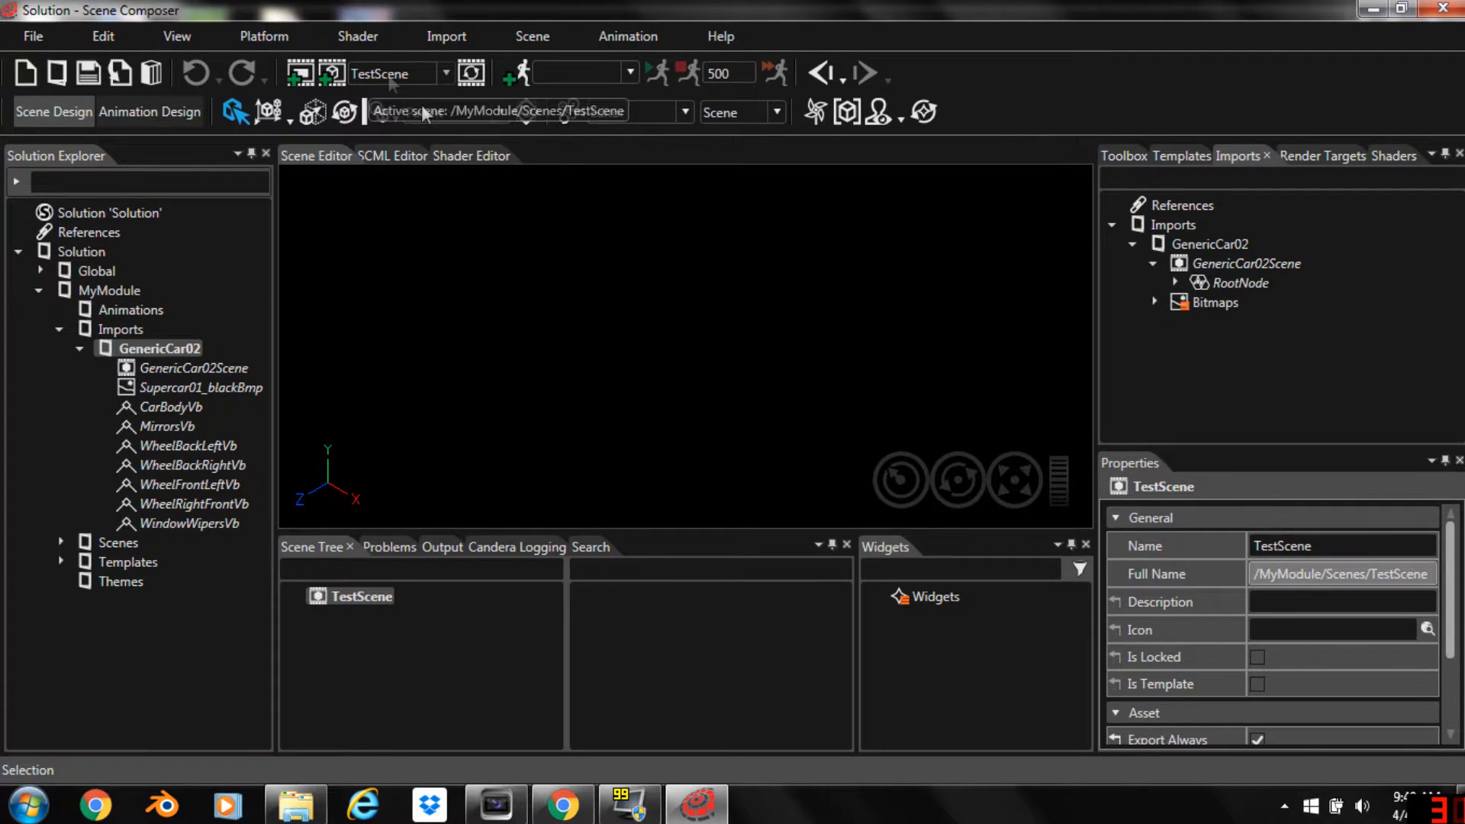
{"action": "left_click", "coordinate": [1174, 283]}
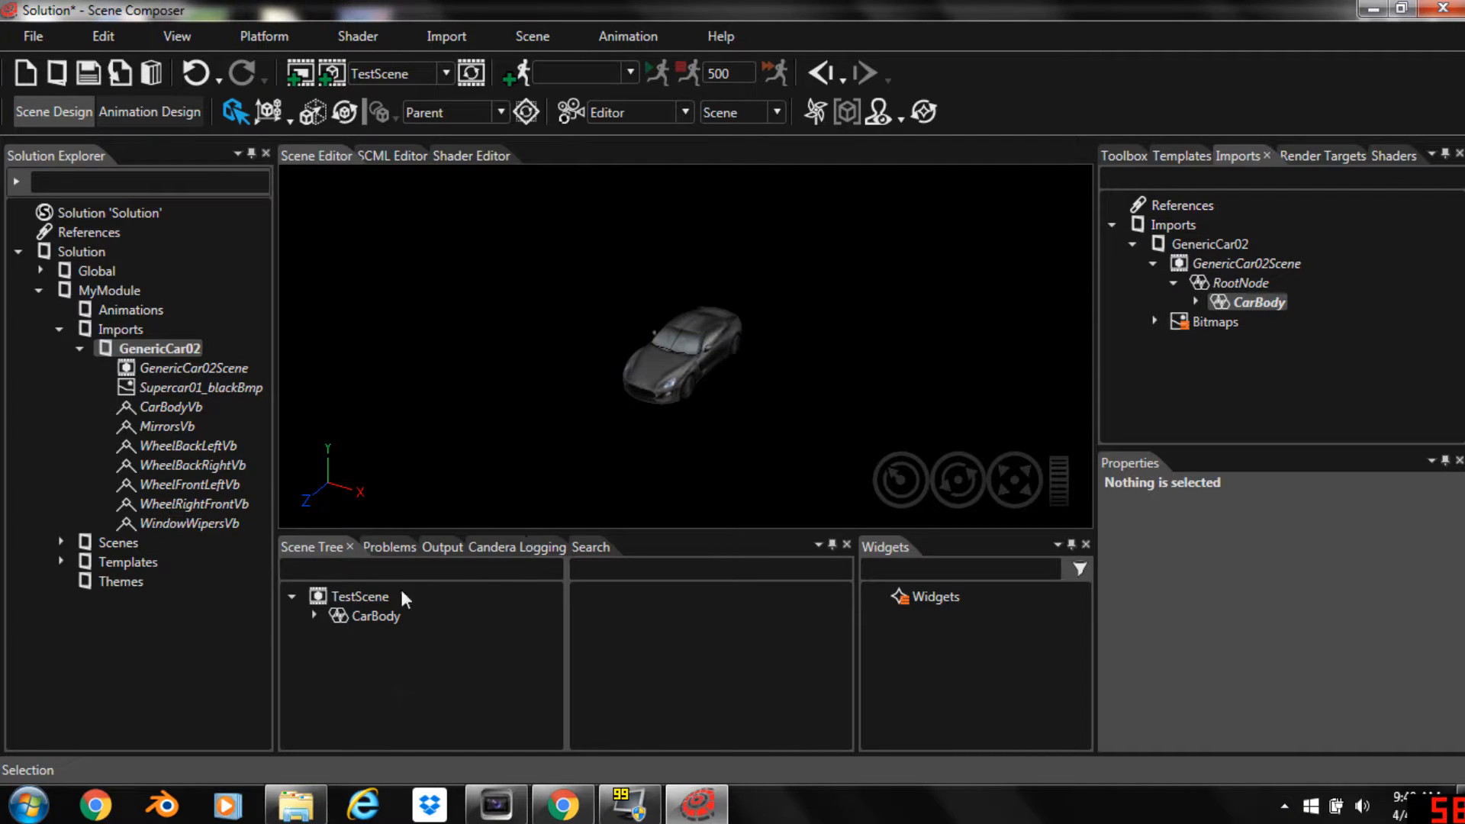
{"action": "mouse_move", "coordinate": [472, 145]}
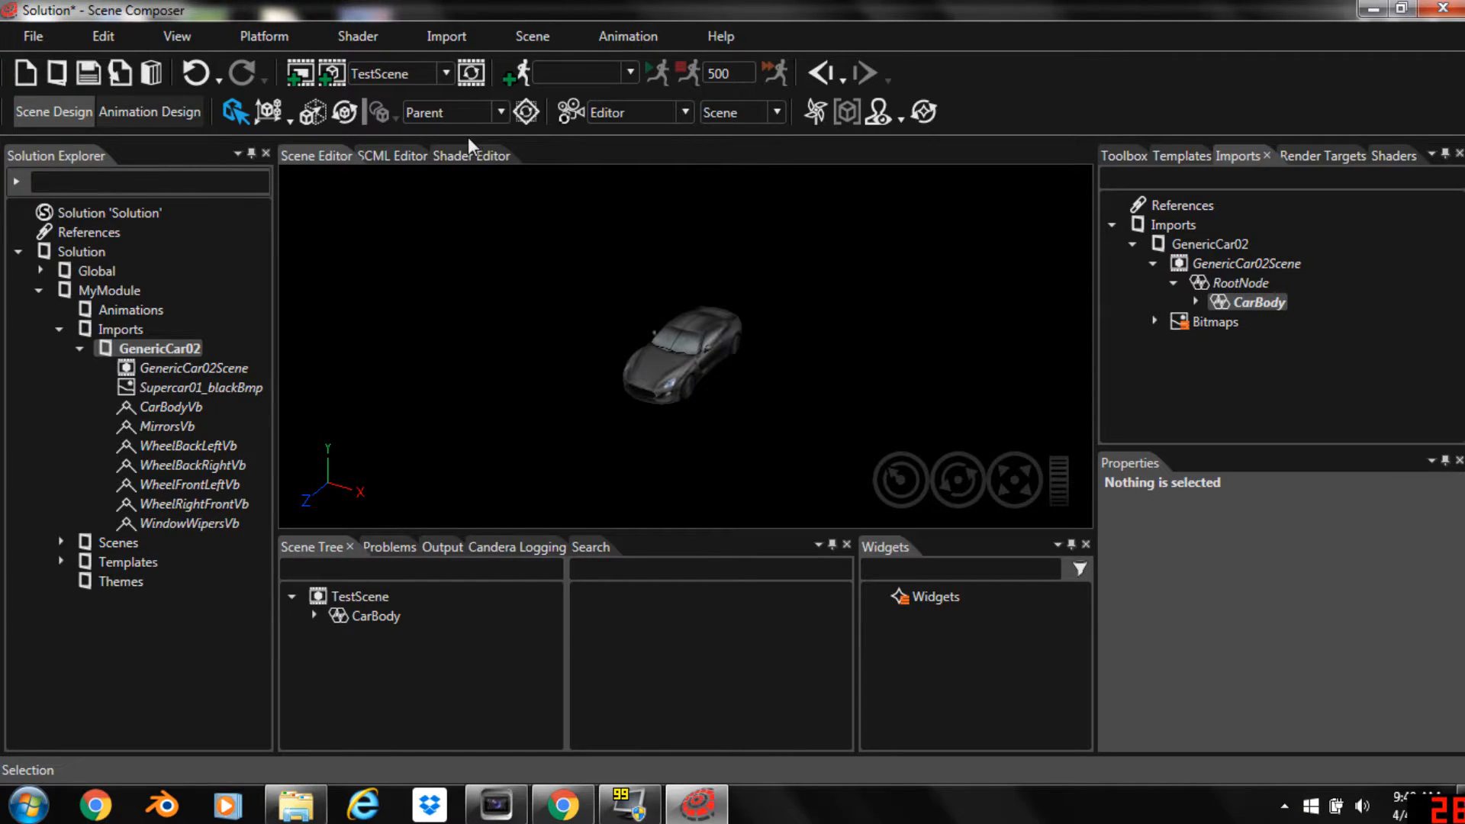
{"action": "left_click", "coordinate": [445, 73]}
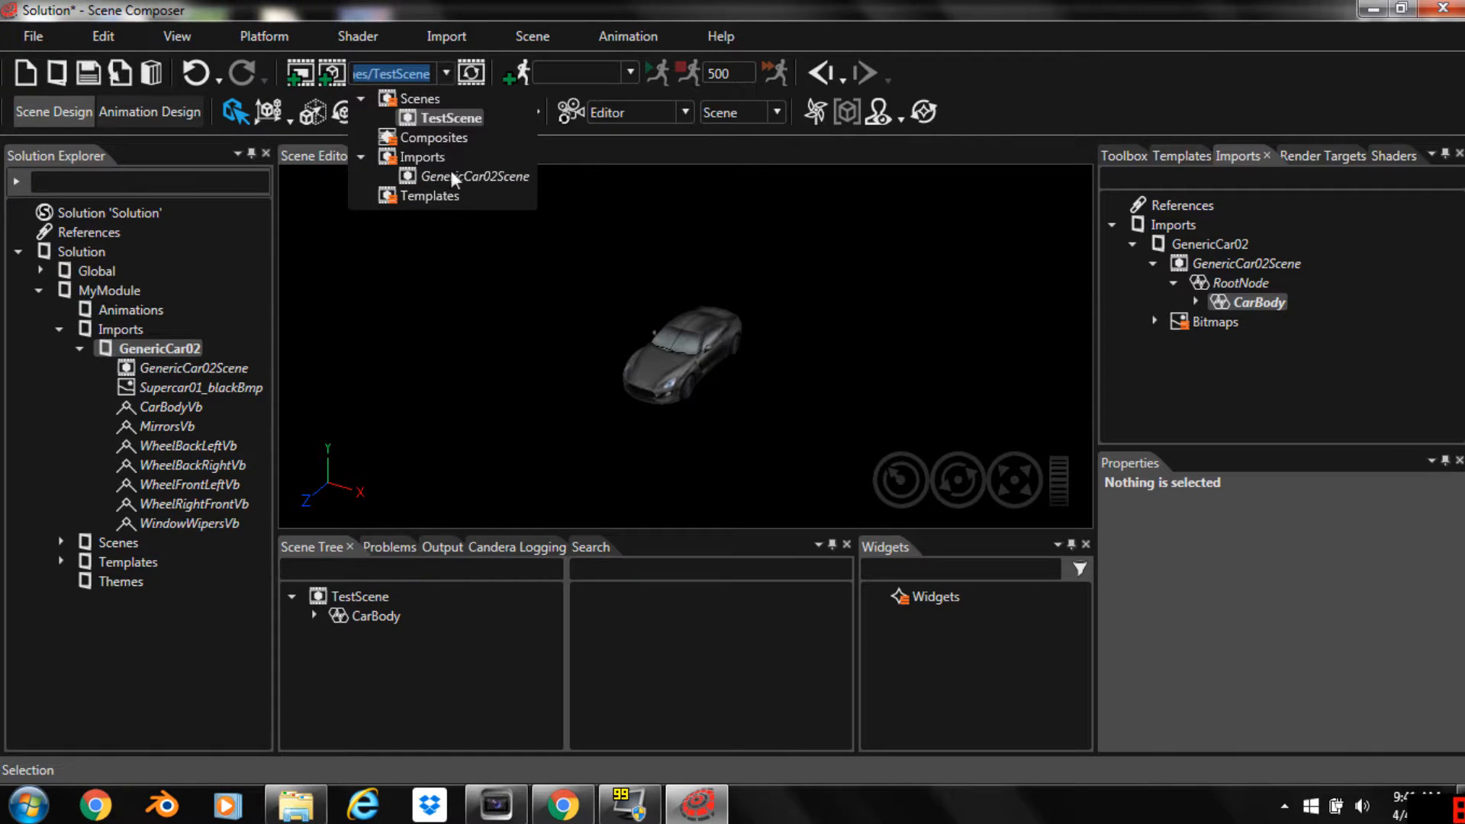
{"action": "left_click", "coordinate": [473, 177]}
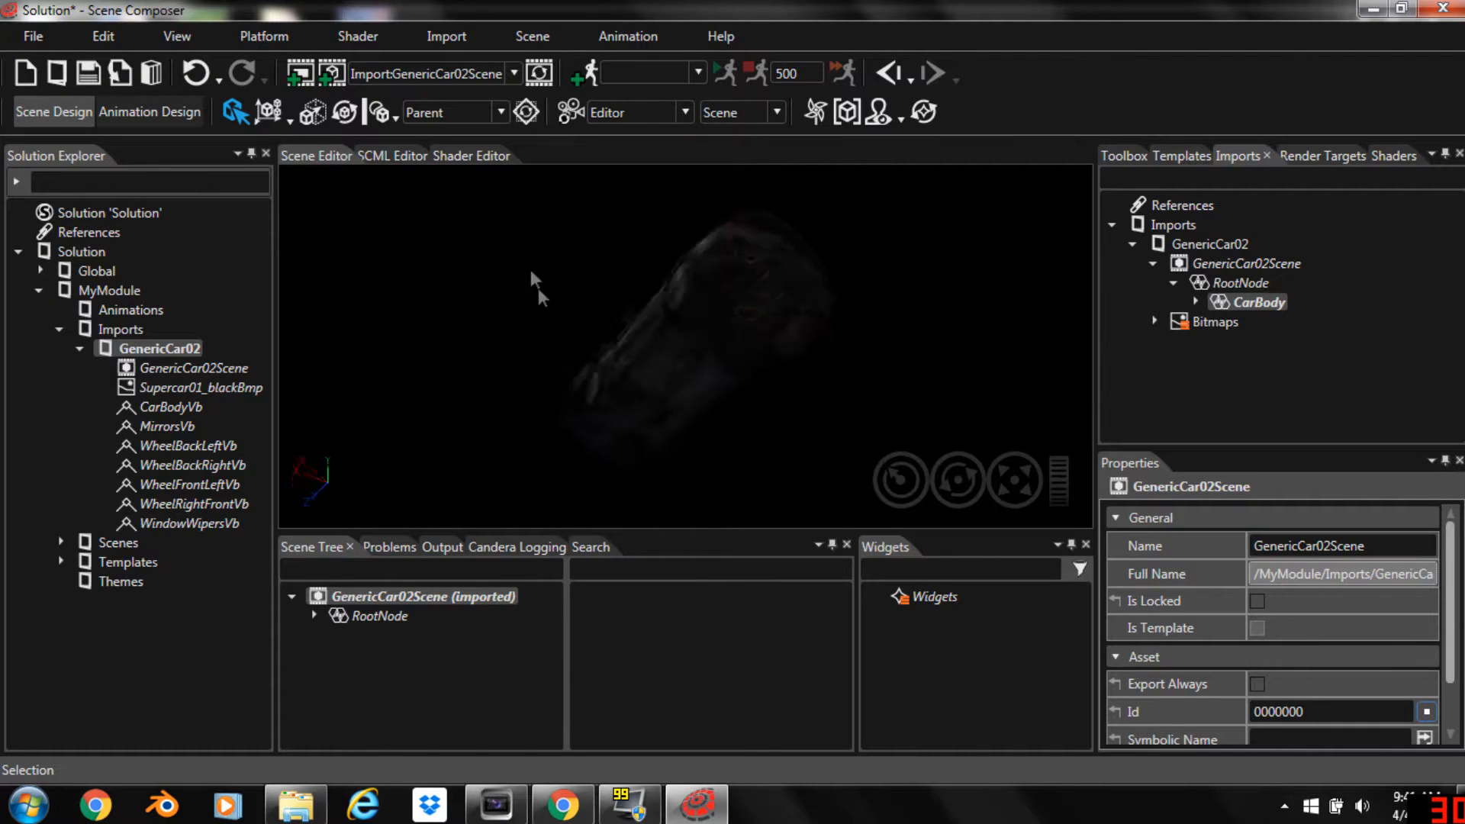
{"action": "left_click", "coordinate": [512, 73]}
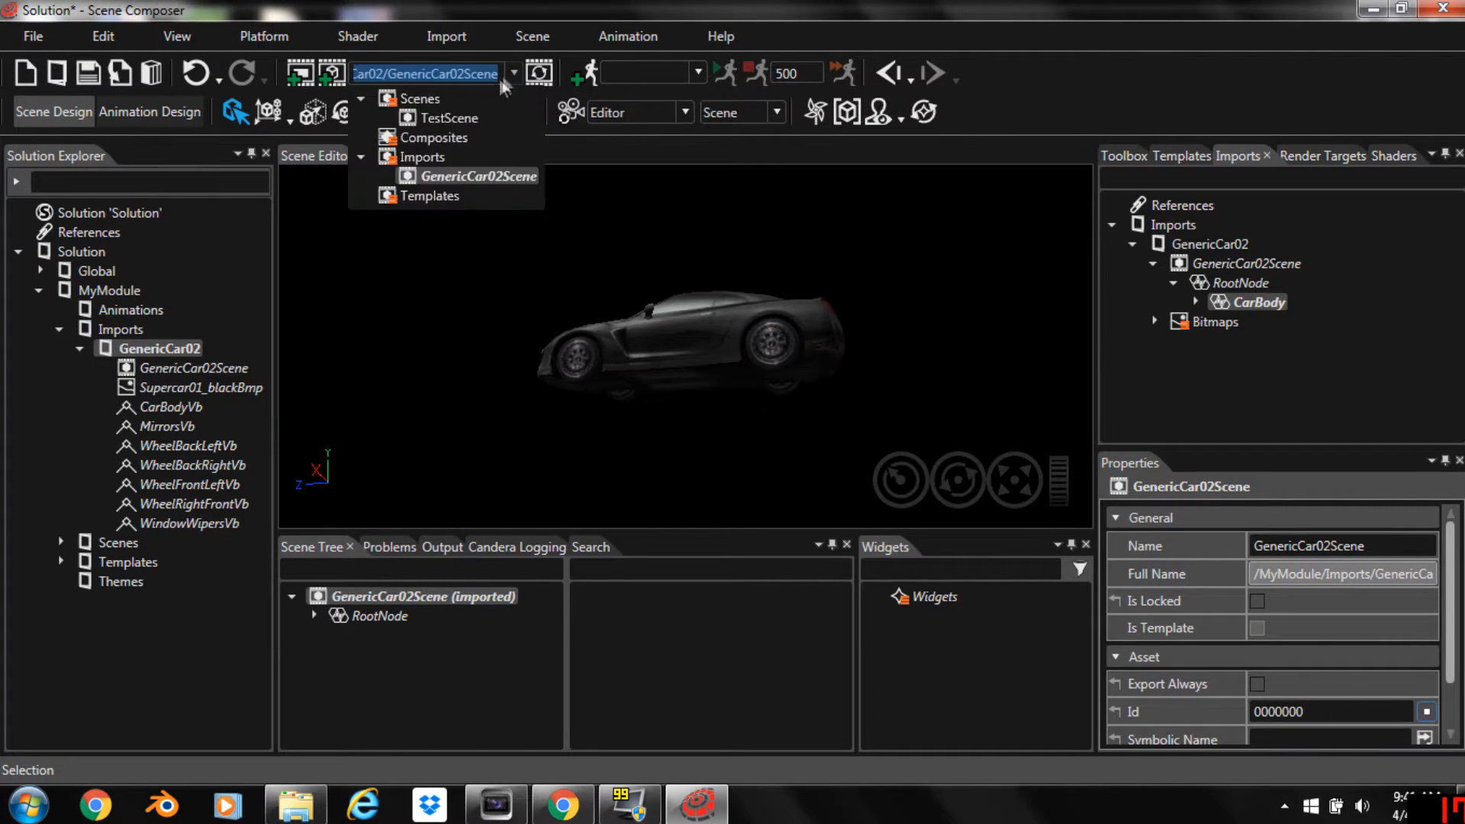
{"action": "left_click", "coordinate": [449, 118]}
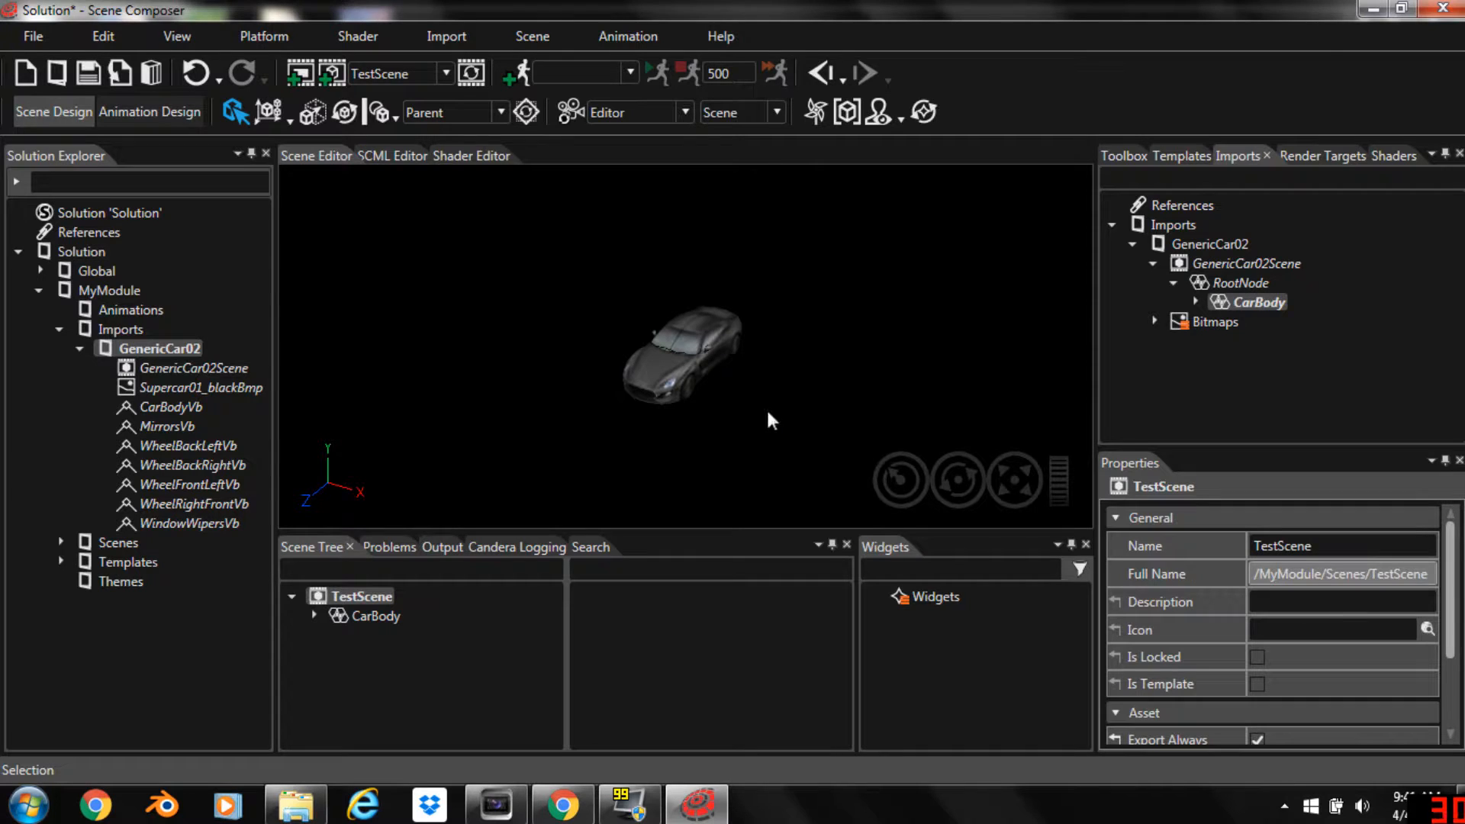
Import the primitives FBX into a new CGIPrimitives folder under Imports
{"action": "left_click", "coordinate": [446, 36]}
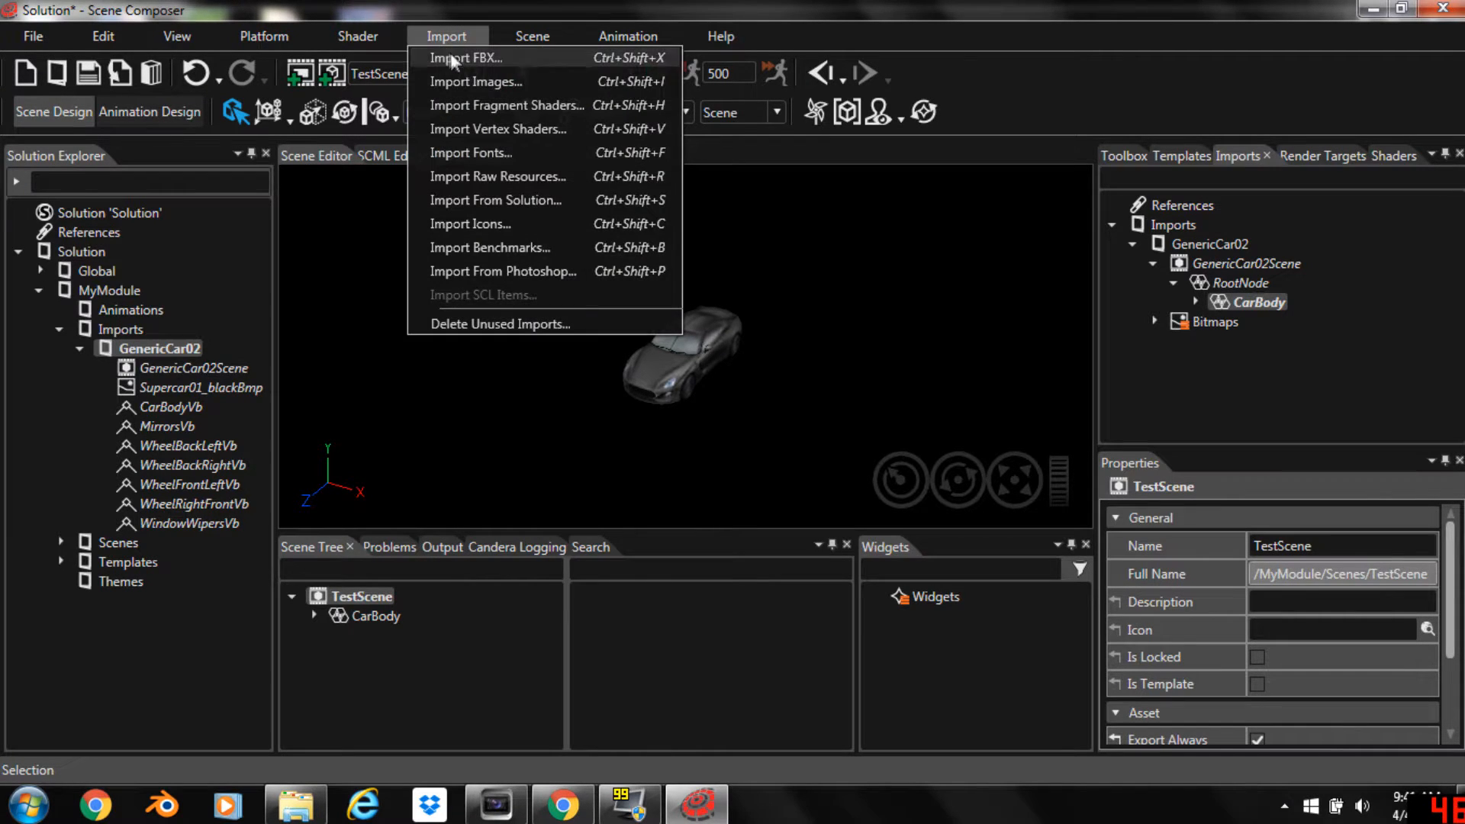
{"action": "left_click", "coordinate": [465, 58]}
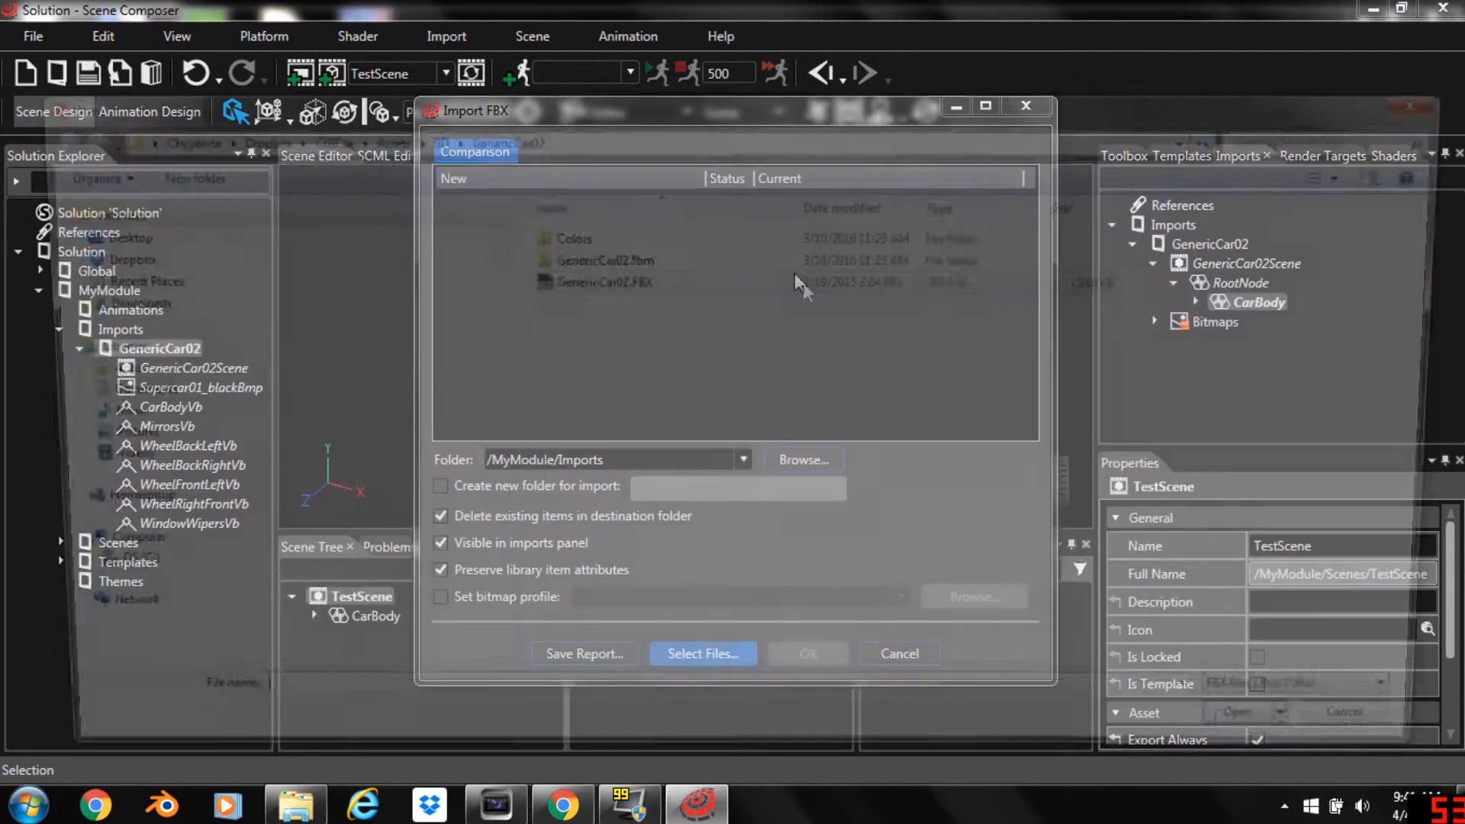
{"action": "left_click", "coordinate": [702, 653]}
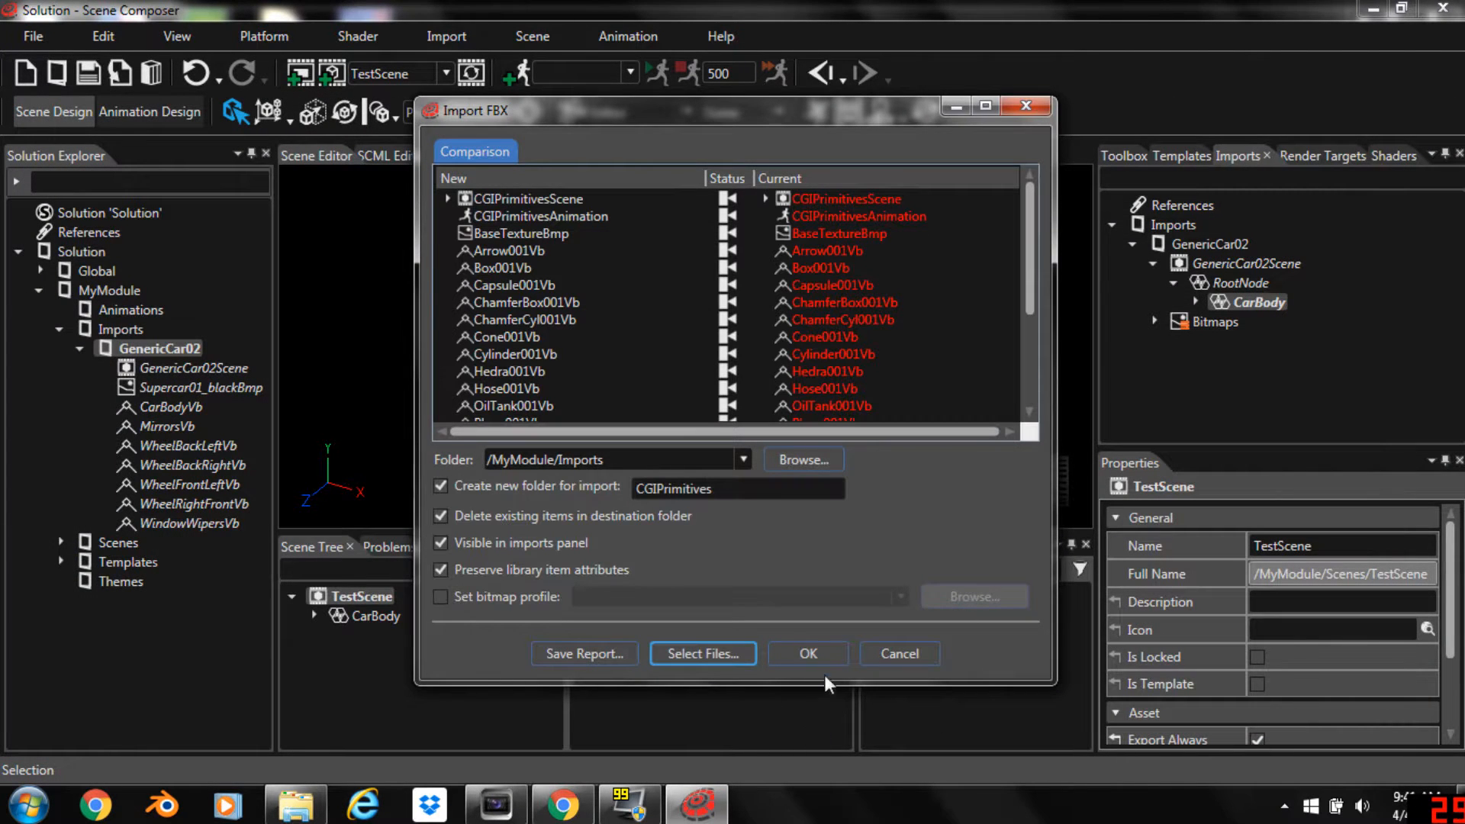
{"action": "left_click", "coordinate": [807, 653]}
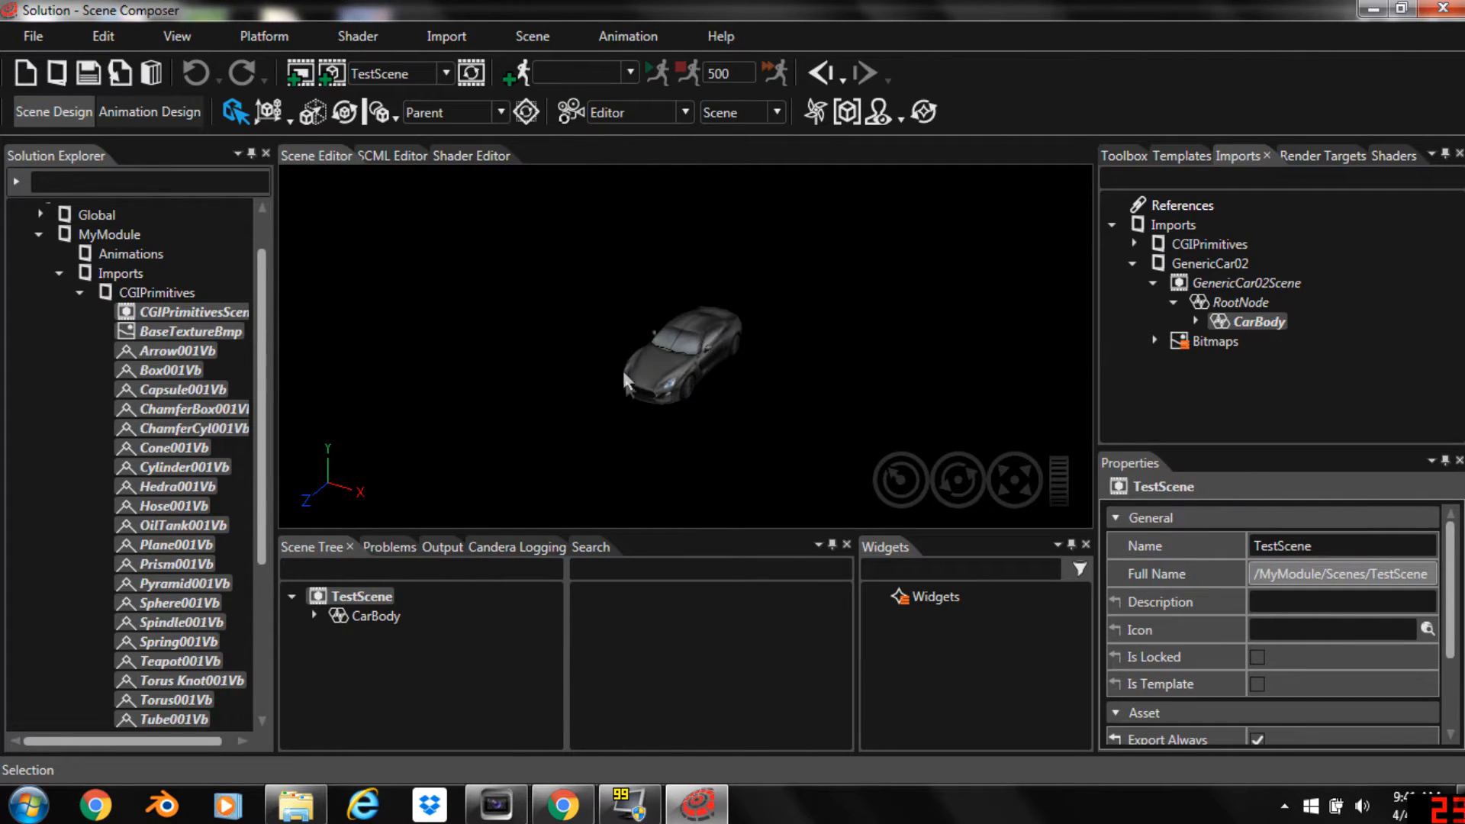
{"action": "mouse_move", "coordinate": [1146, 274]}
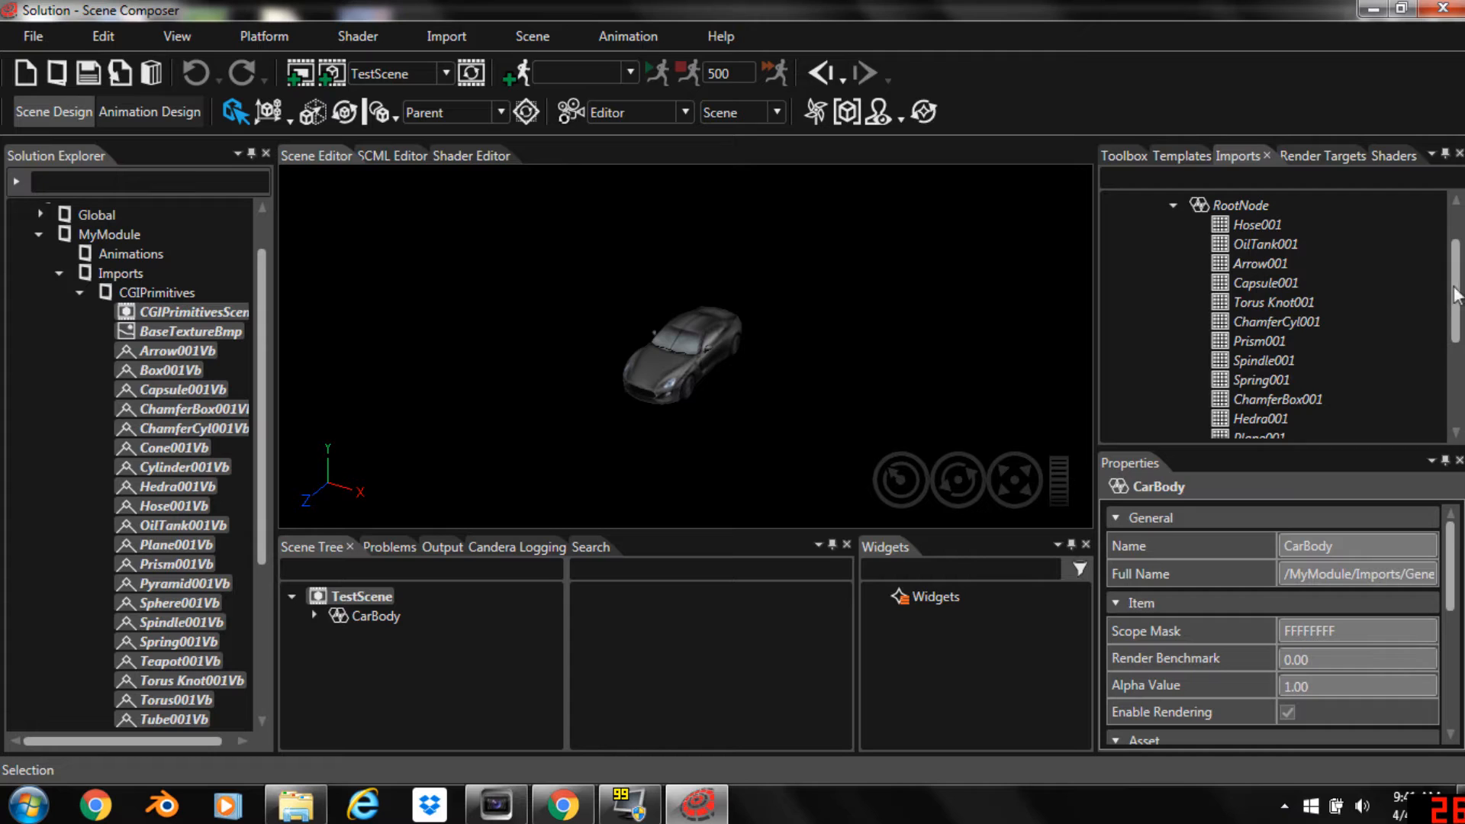
Add Teapot001 from CGIPrimitivesScene's RootNode to TestScene, then select the car
{"action": "scroll", "scroll_direction": "down", "scroll_amount": 3}
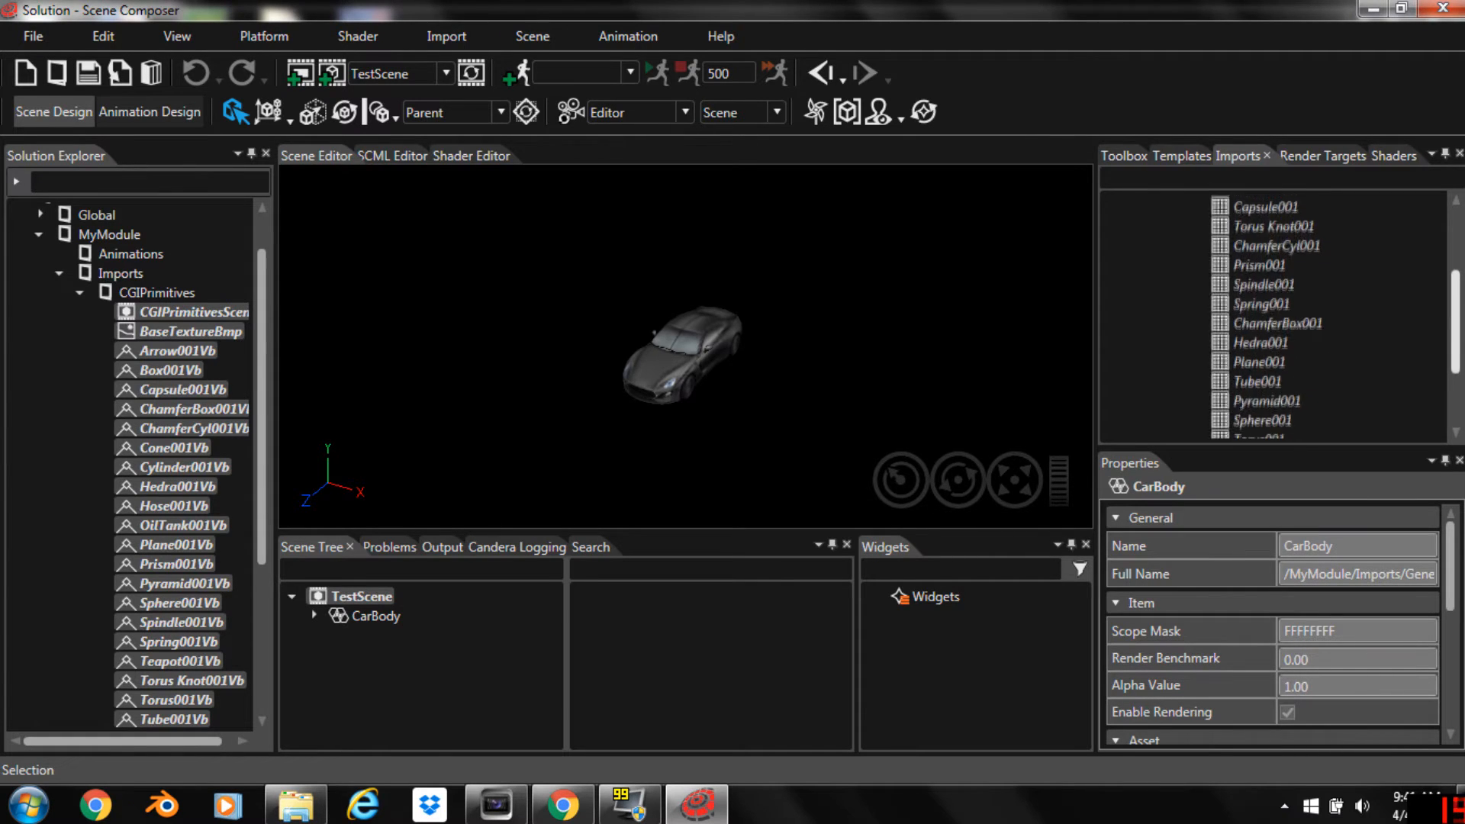
{"action": "scroll", "scroll_direction": "down", "scroll_amount": 3}
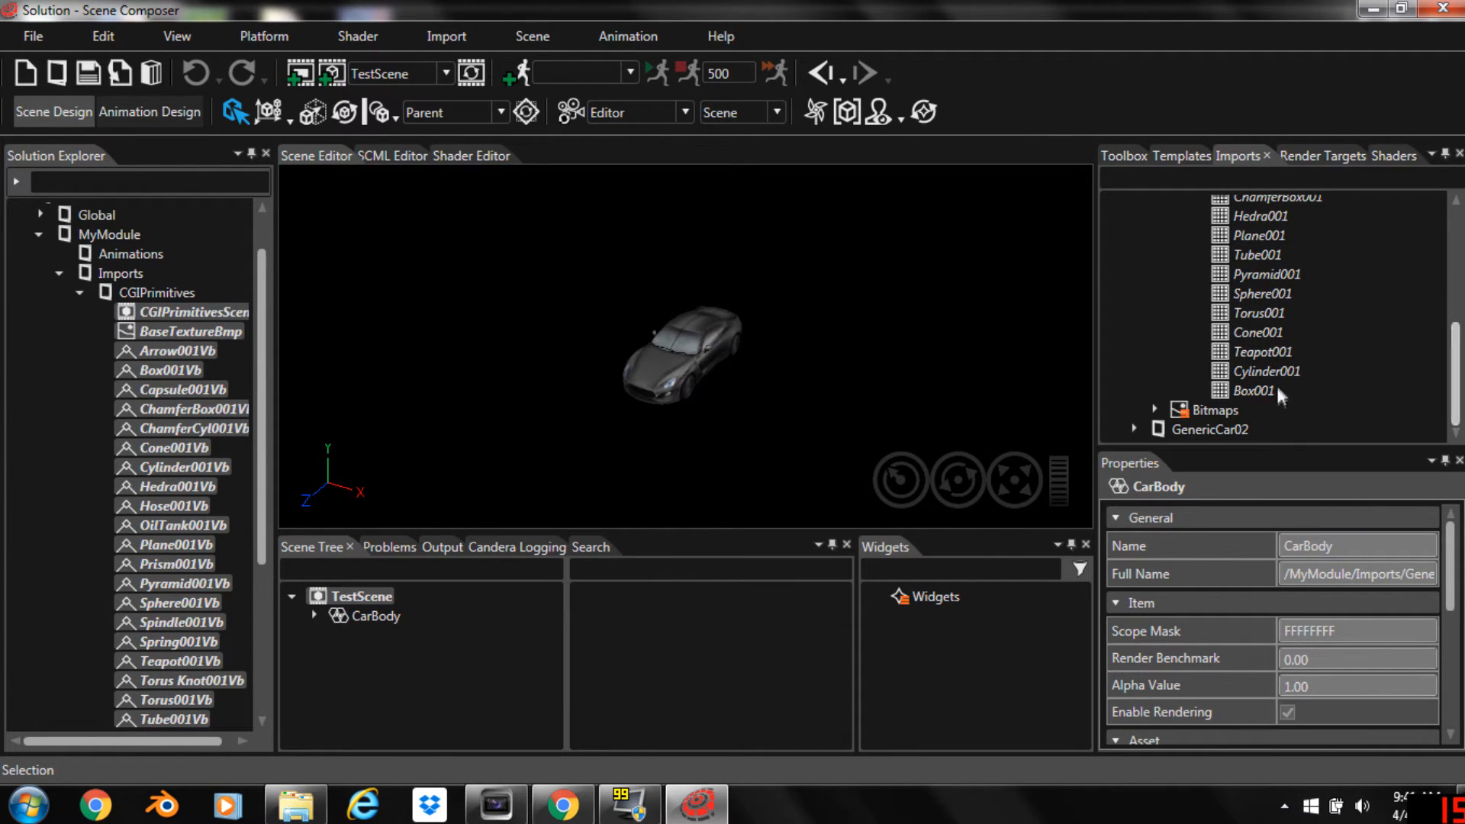
{"action": "left_click", "coordinate": [1260, 351]}
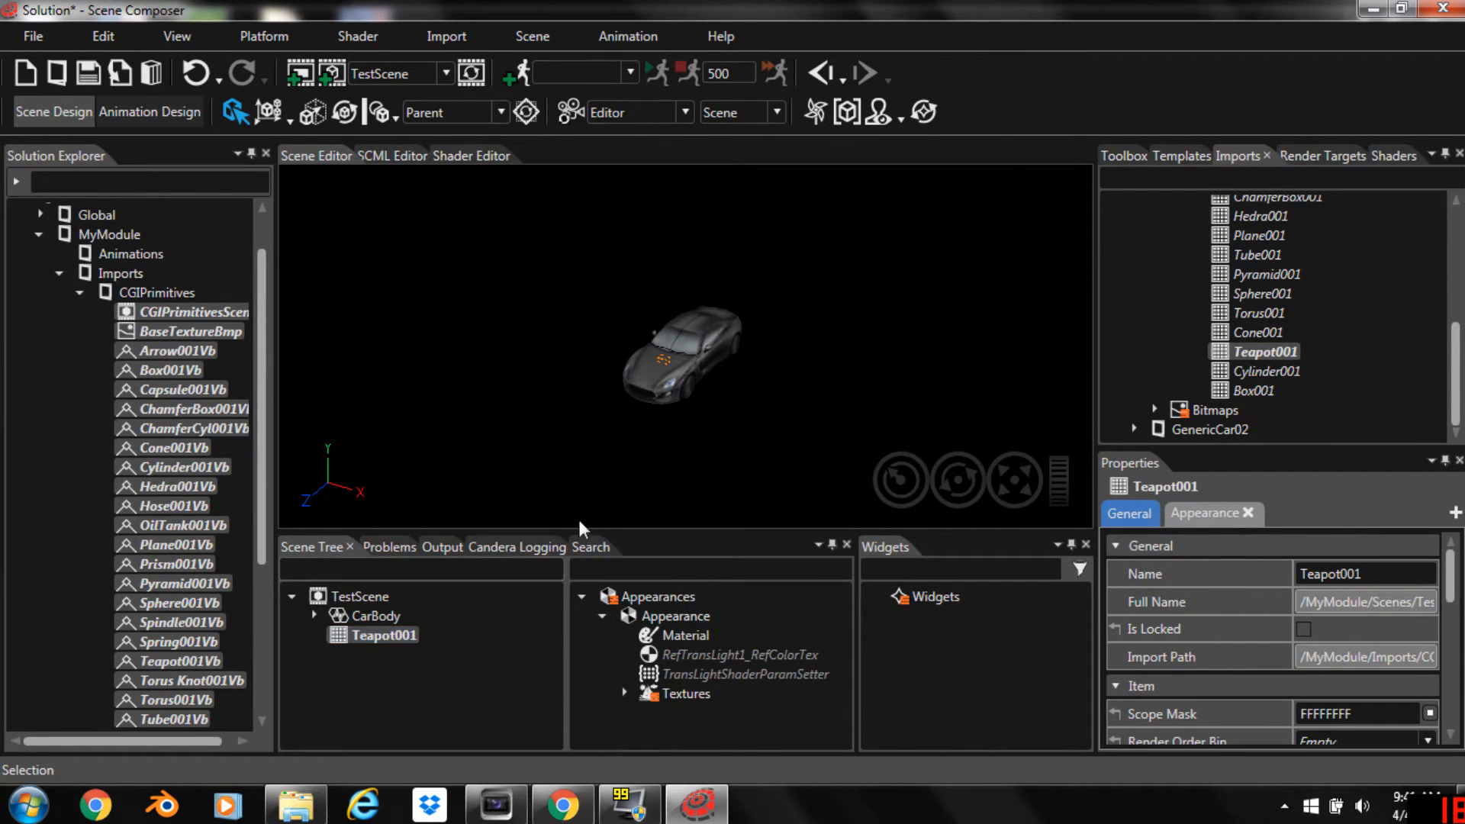
{"action": "left_click", "coordinate": [663, 374]}
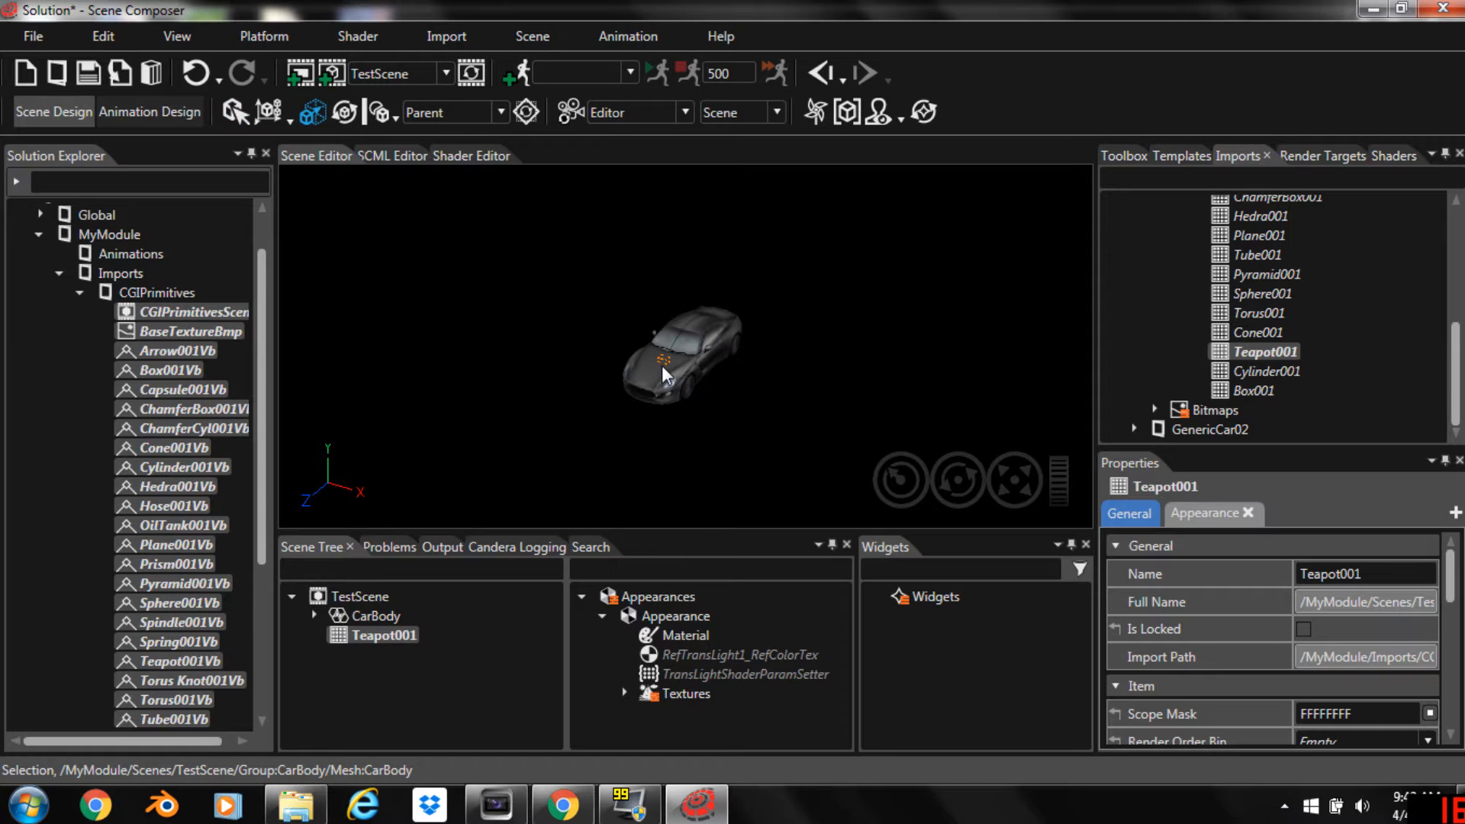